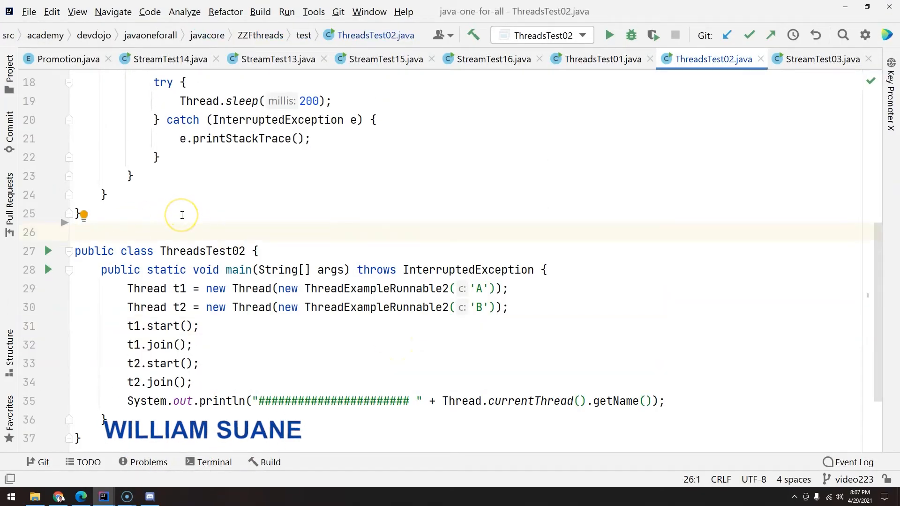
- Create a 'domain' package under ZZFthreads holding an empty Account class
left_click(7, 62)
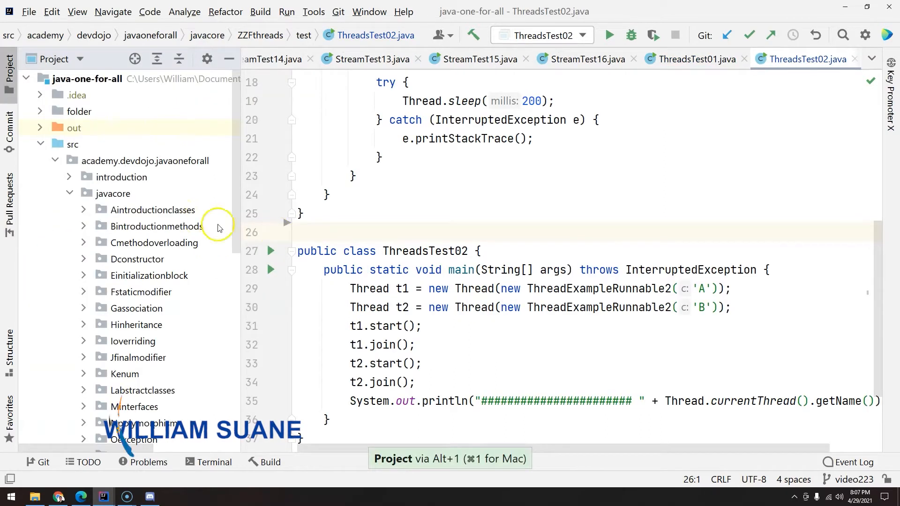
scroll("down", 3)
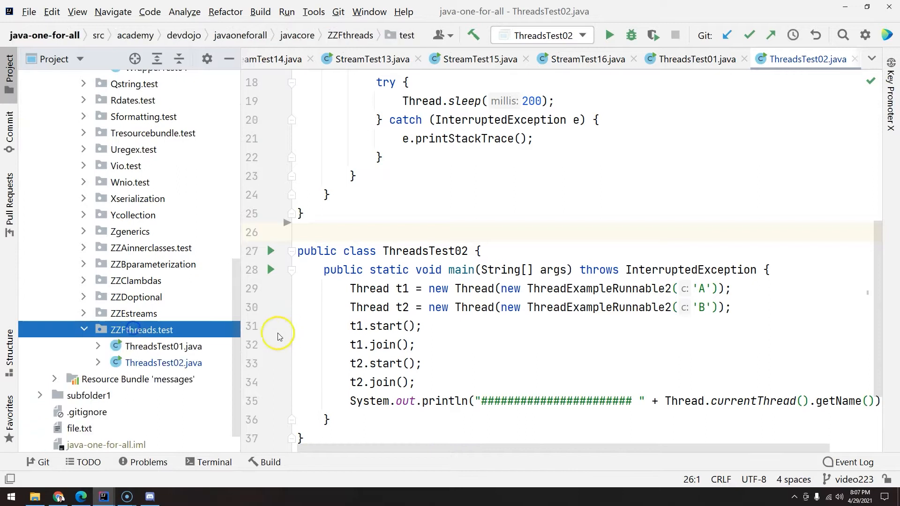
mouse_move(141, 342)
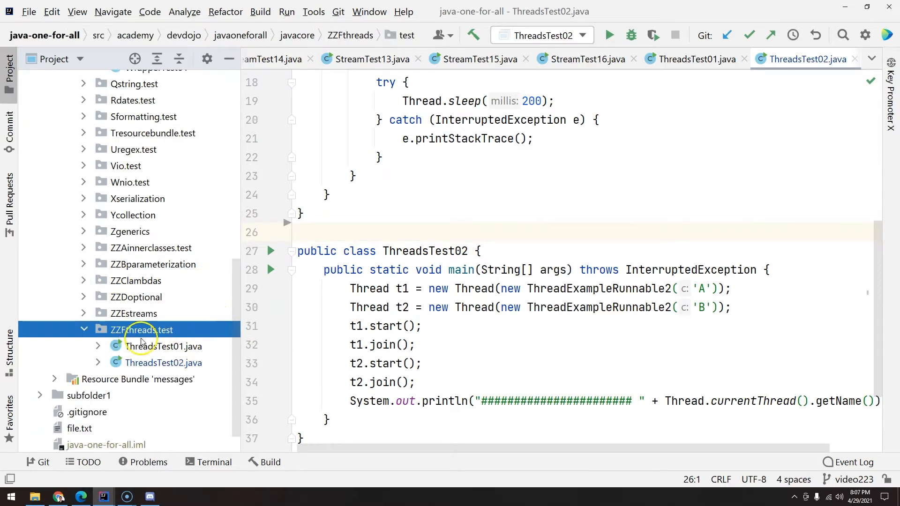
mouse_move(238, 339)
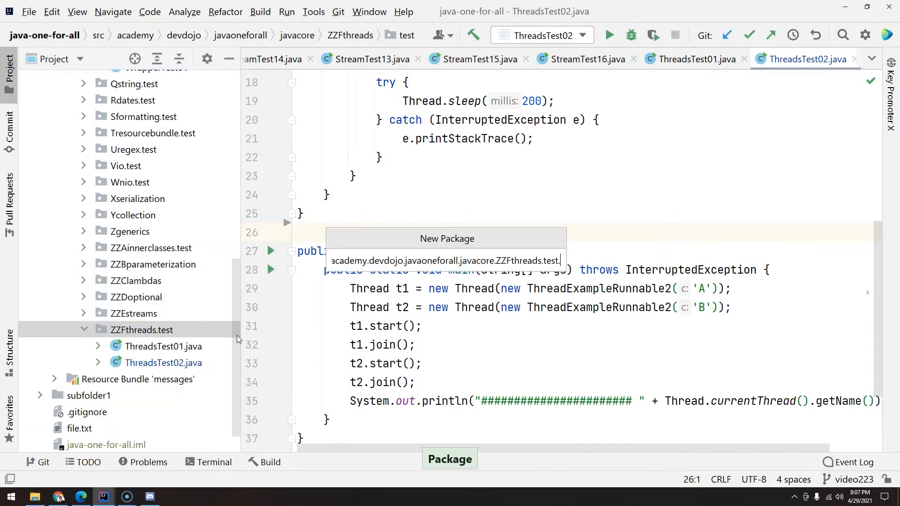
key("ctrl+shift+left")
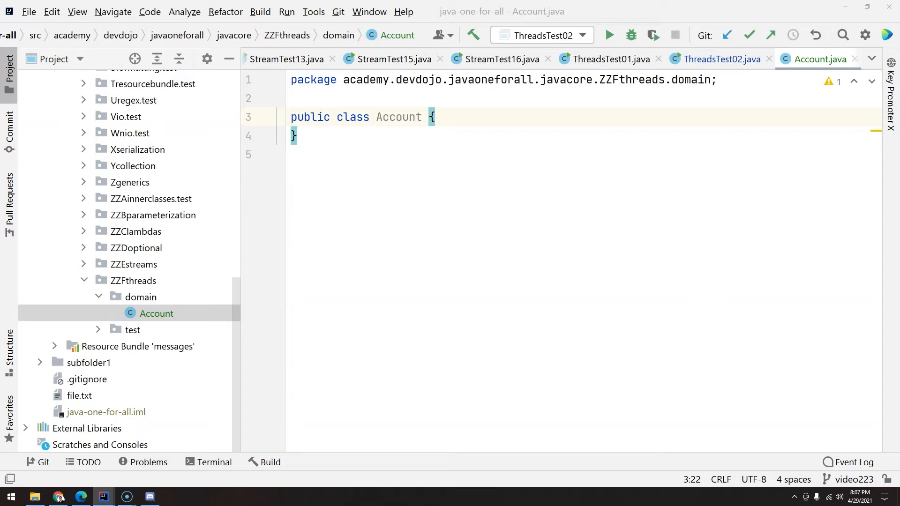
- Declare 'private int balance = 50;' inside the Account class body
type("p")
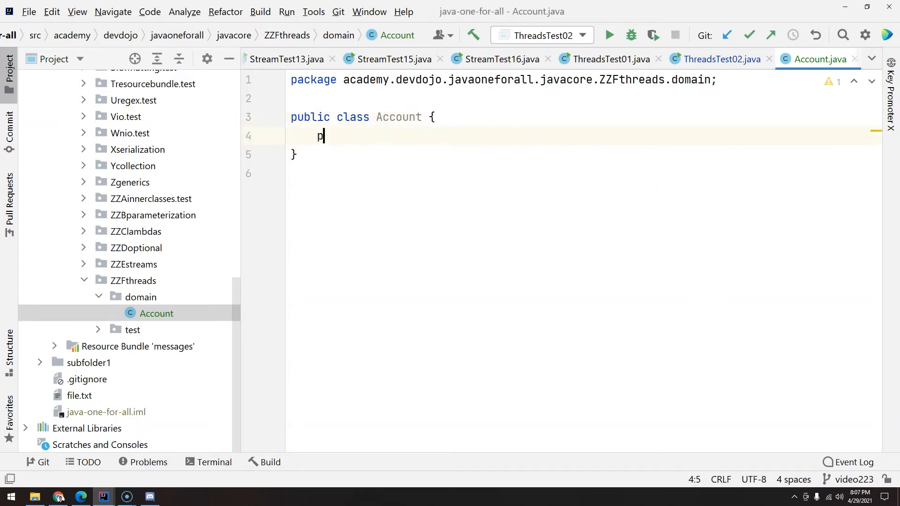
type("rivate int")
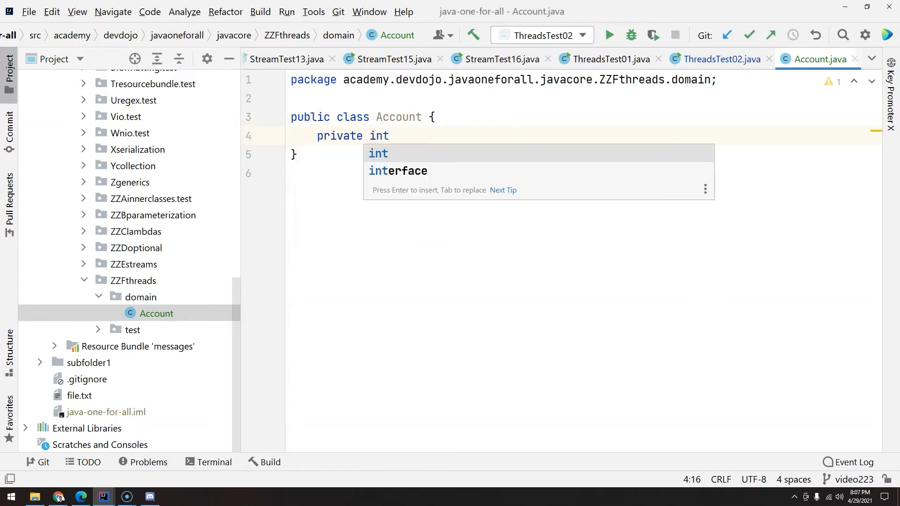
type("i")
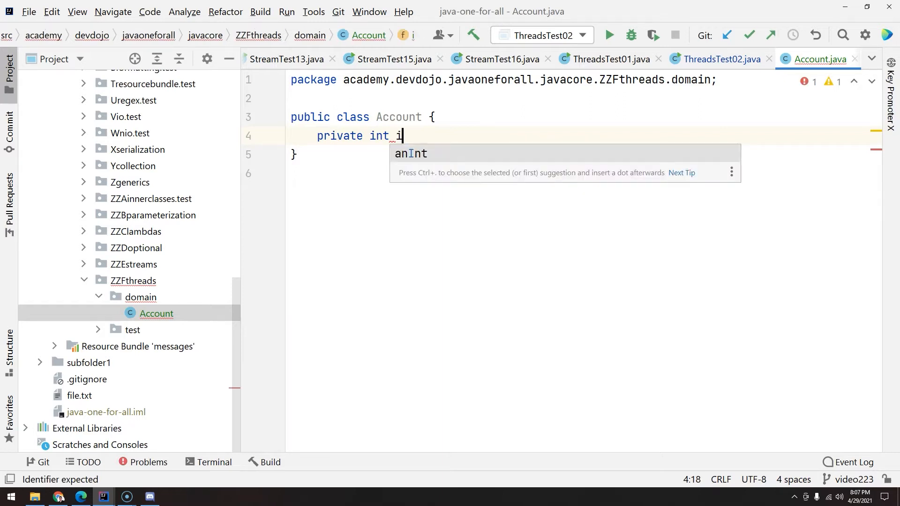
type("b")
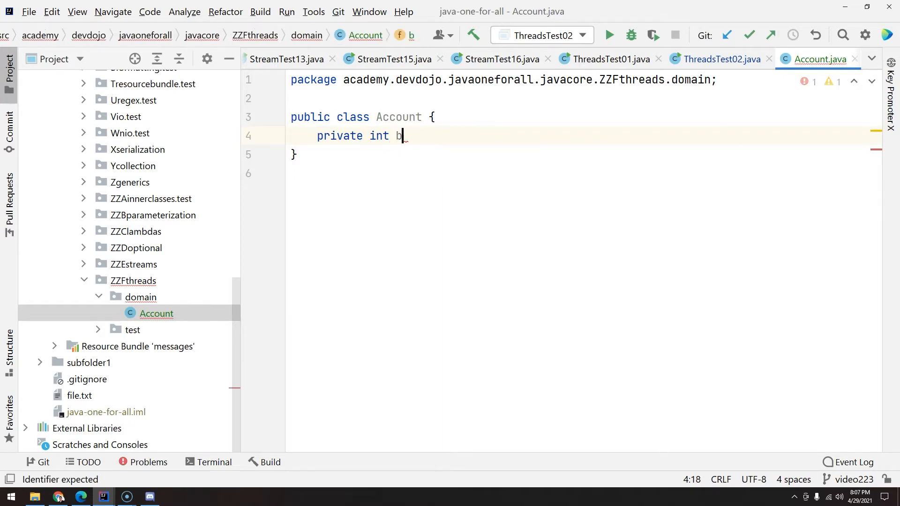
type("a")
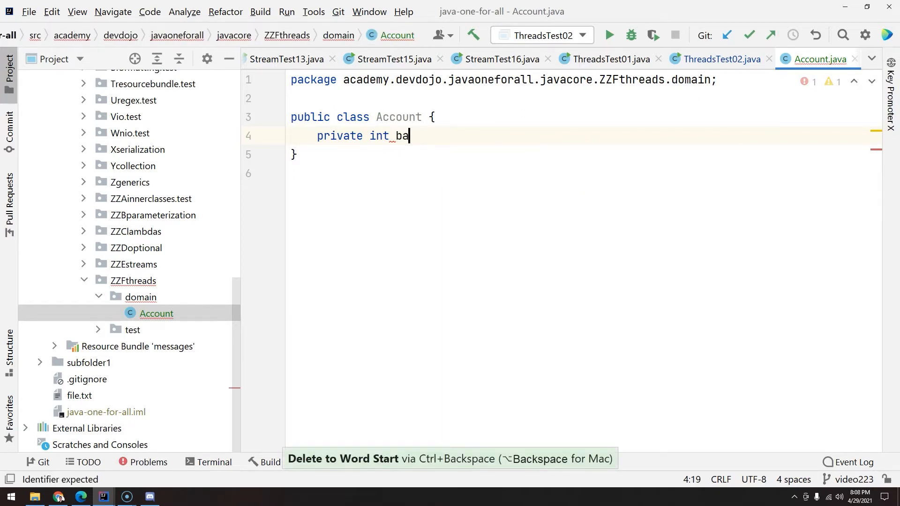
type("lance = 5-0")
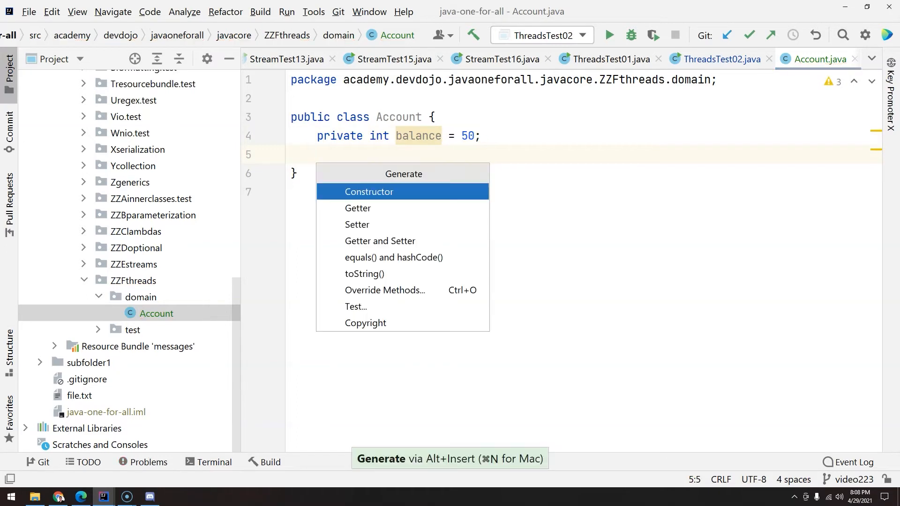
mouse_move(379, 241)
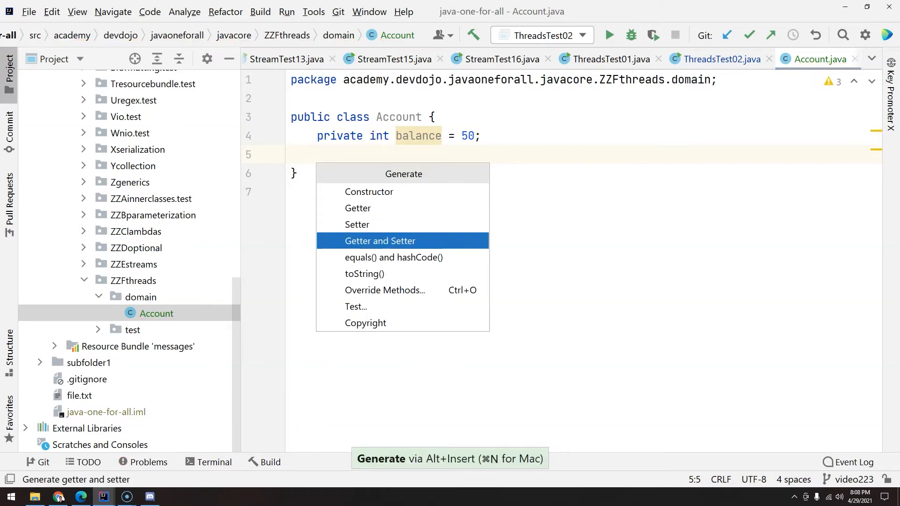
- Generate a getBalance getter and start a public void withdrawal(int amount) method
left_click(358, 208)
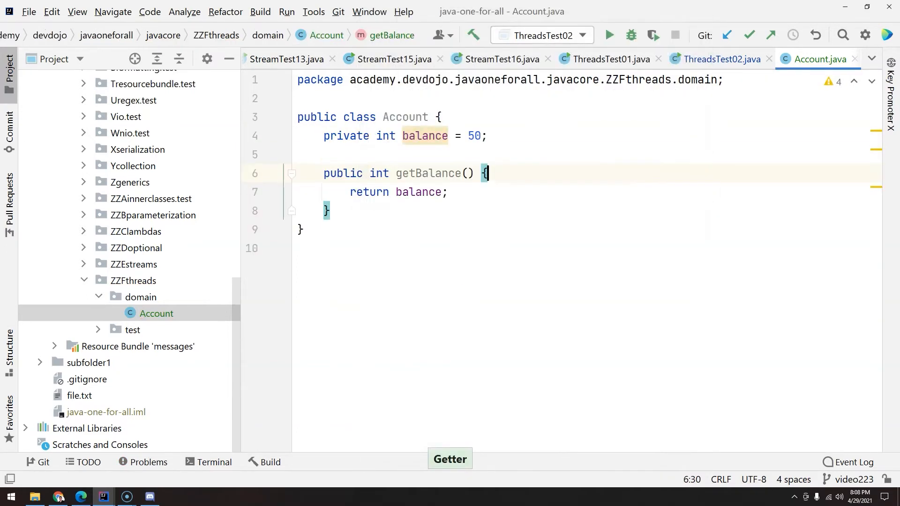
type("public void")
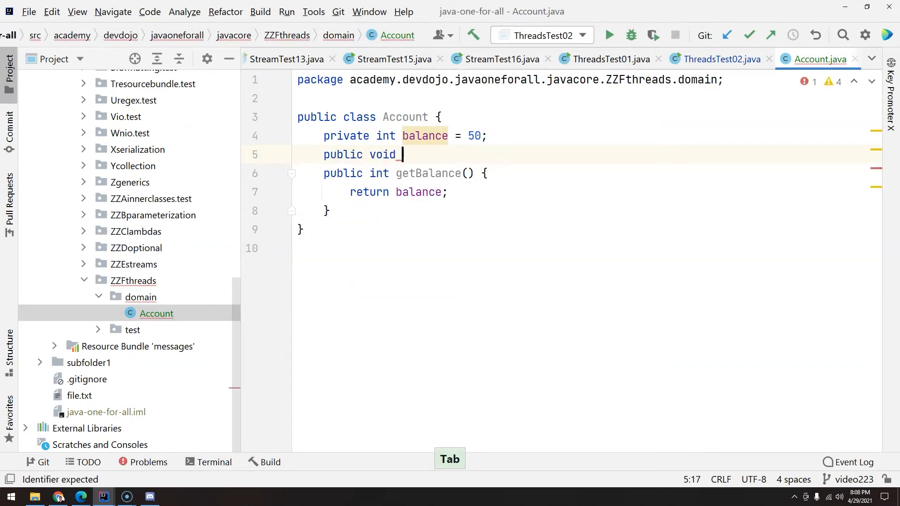
type("with")
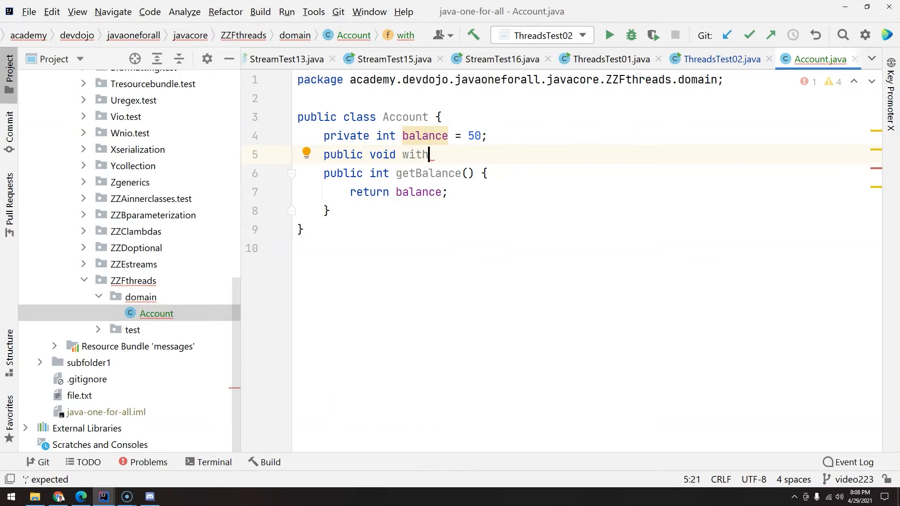
type("drawal")
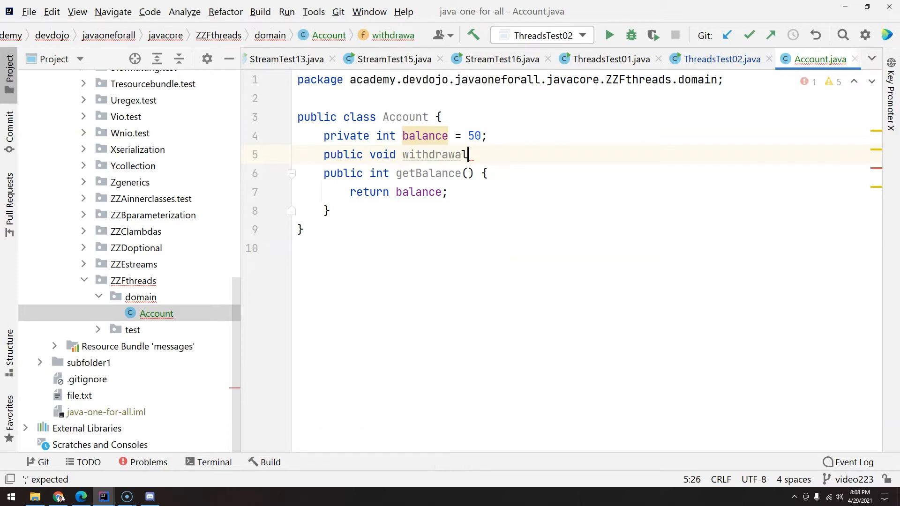
type("()")
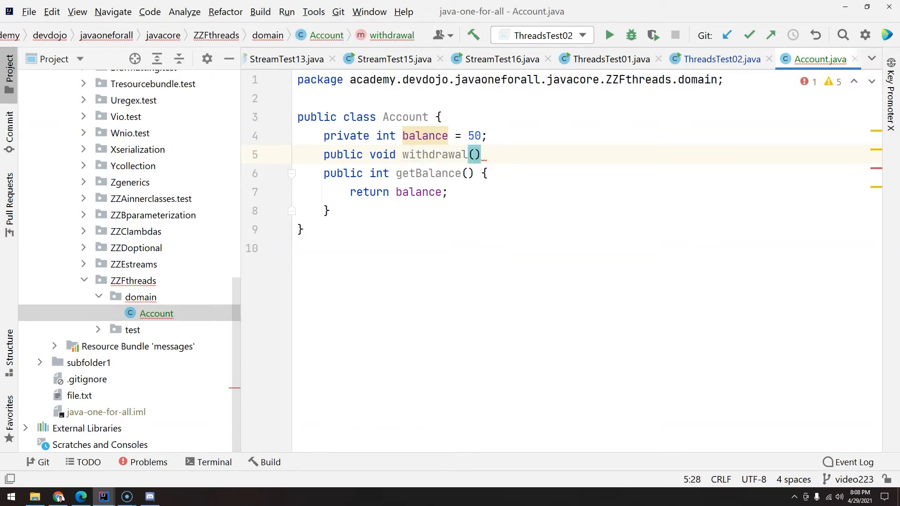
type("int amount")
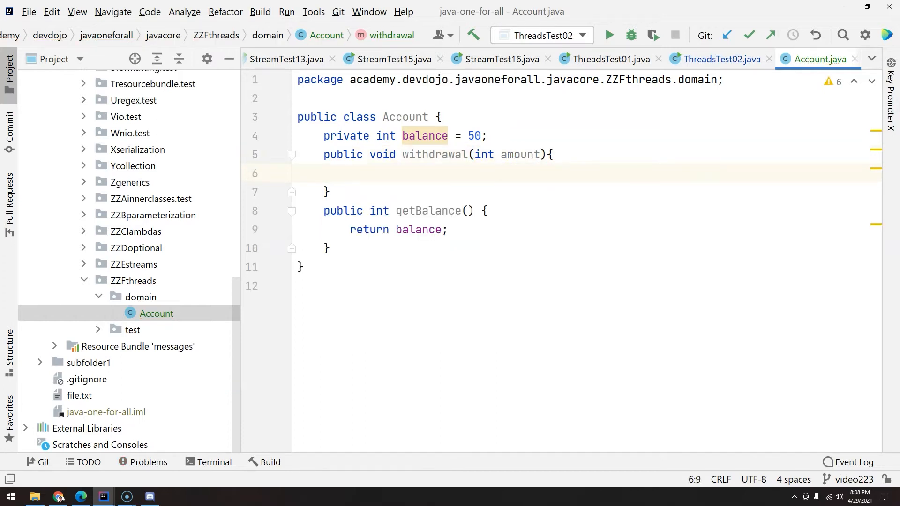
- Make withdrawal's body 'this.balance = this.balance - amount'
type("this.")
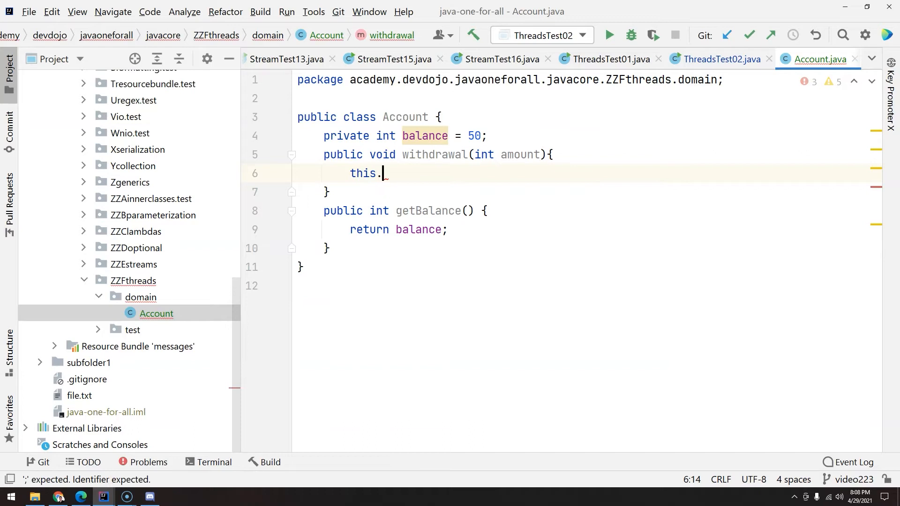
type("balance =")
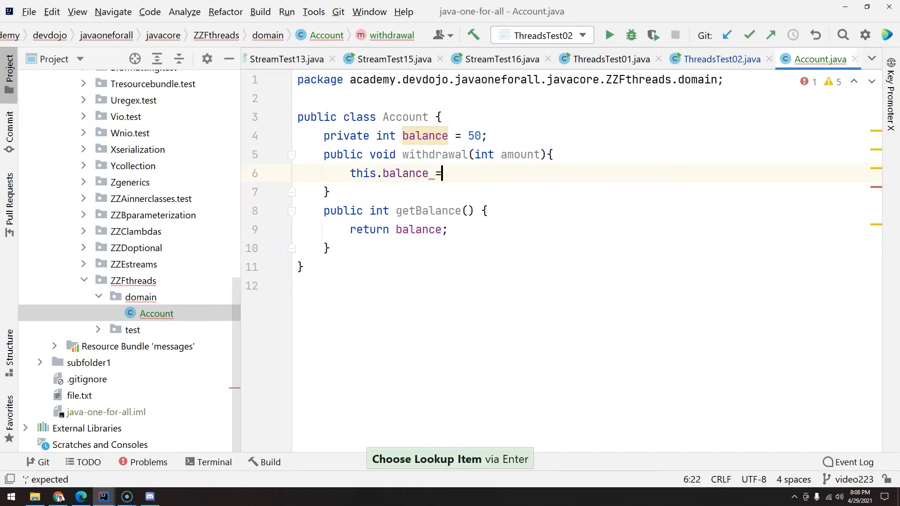
type("-")
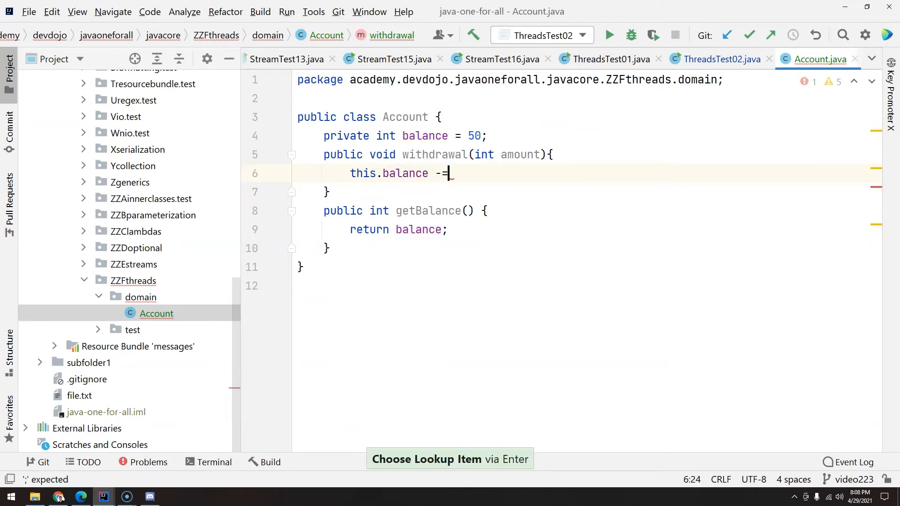
key("Backspace")
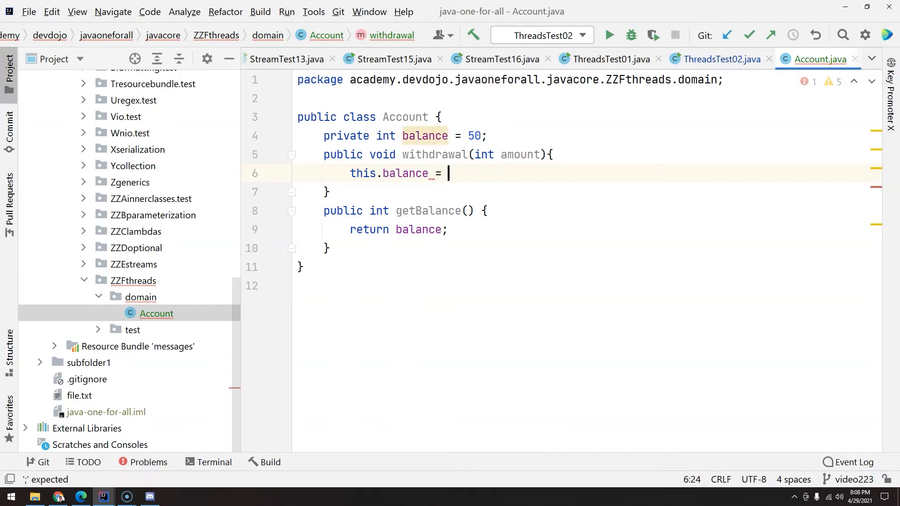
type("this.")
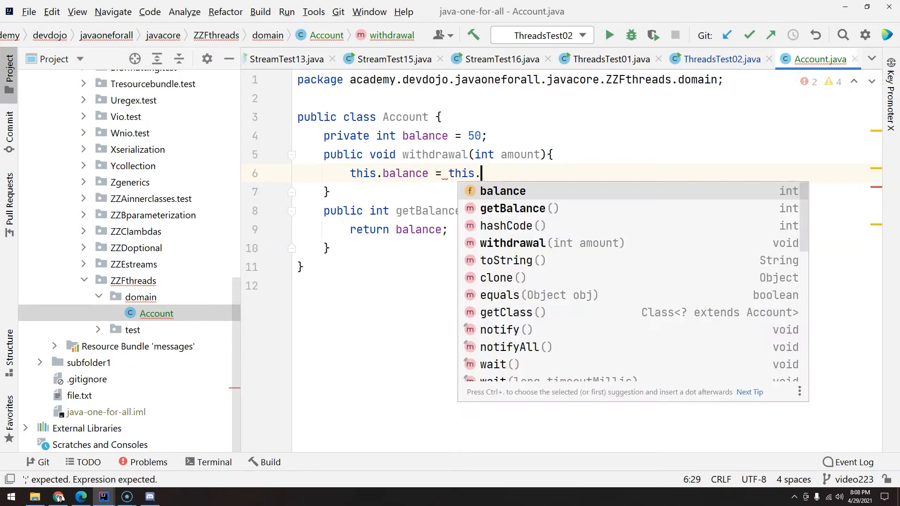
type("balance -")
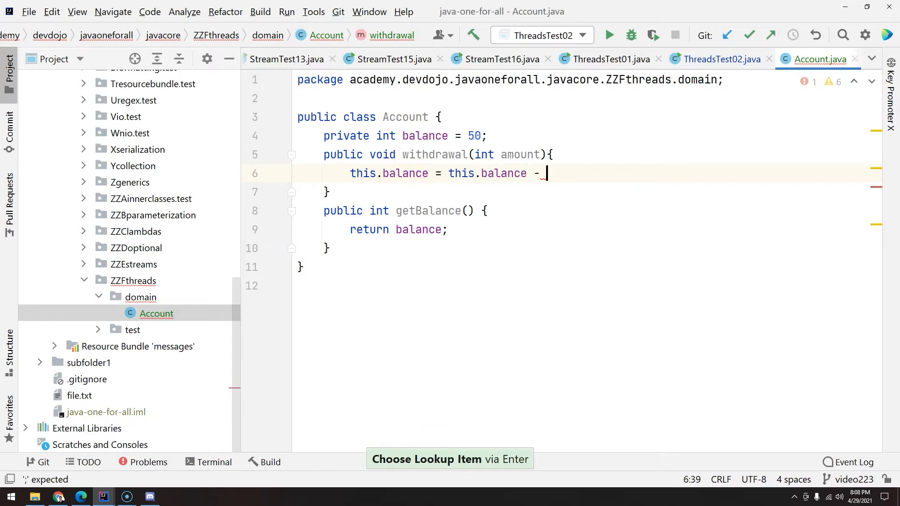
type("amount;")
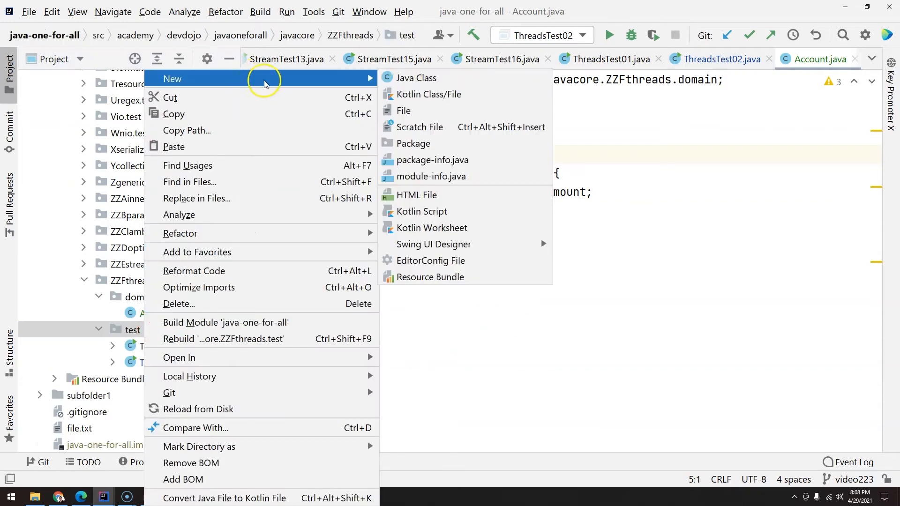
- Create the Java class ThreadAccountTest01 in the ZZFthreads test package
left_click(416, 77)
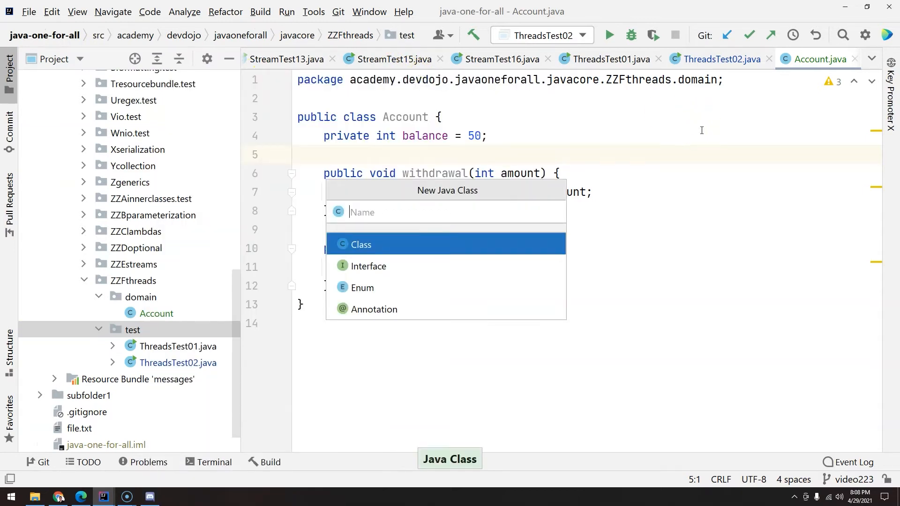
type("A")
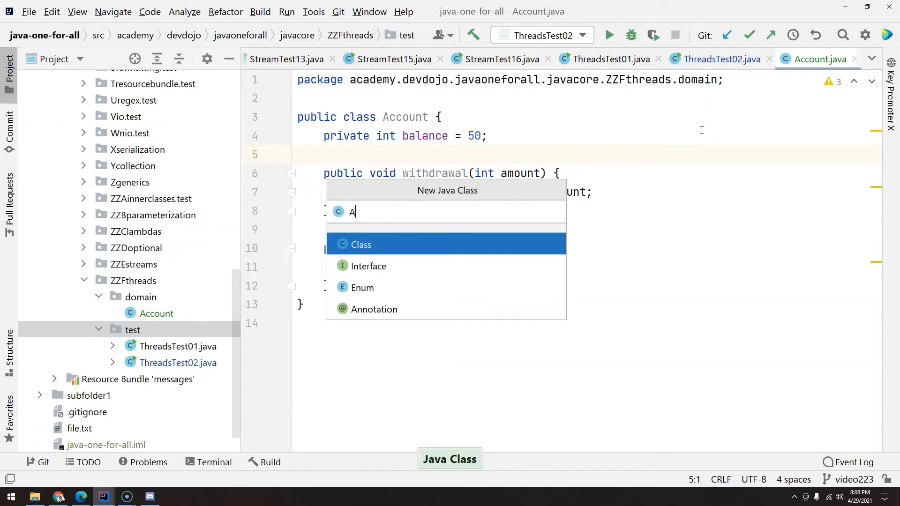
type("ccount")
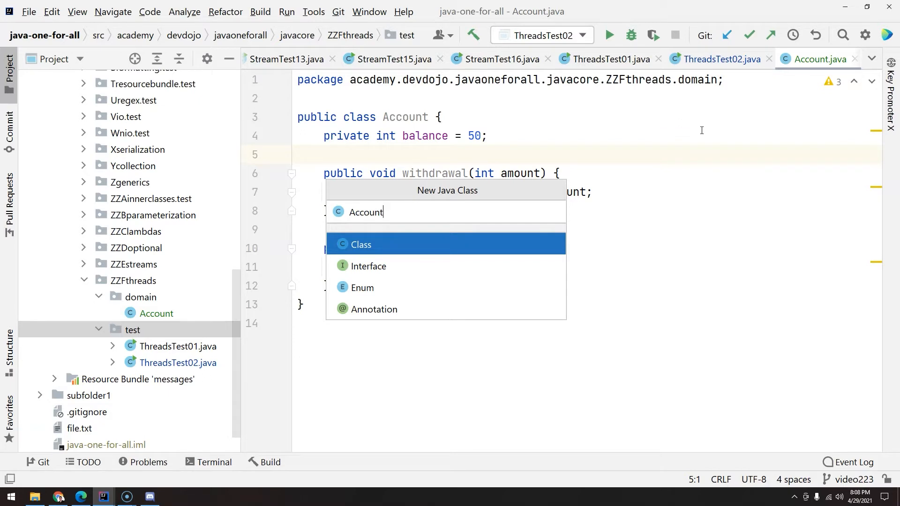
type("Thread")
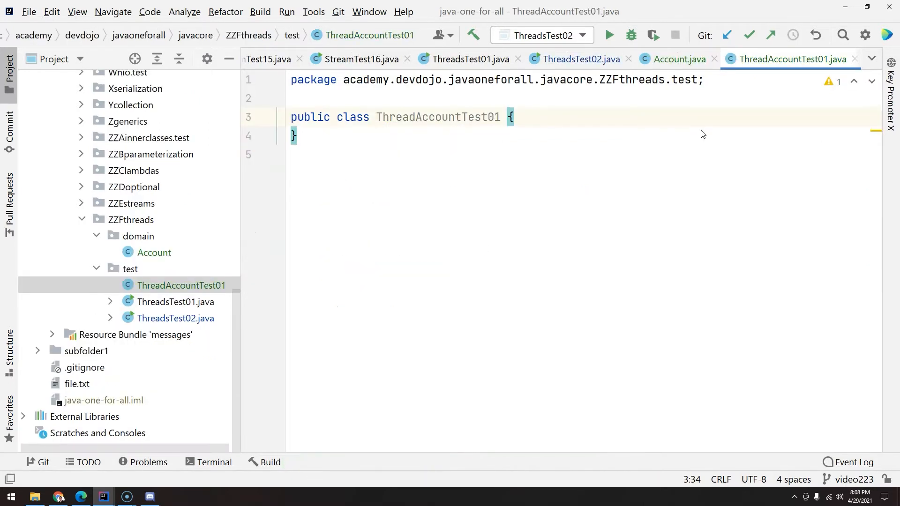
- Make ThreadAccountTest01 implement Runnable with a generated run() method
type("implements")
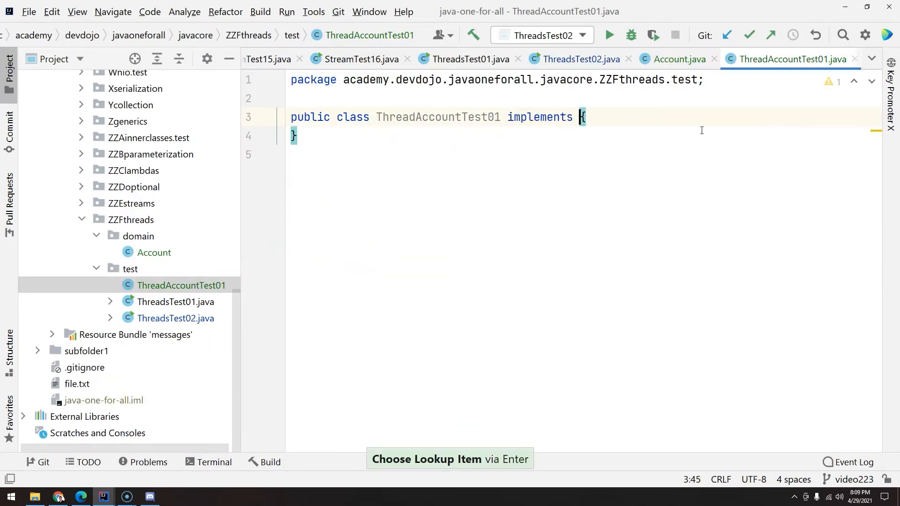
type("Runnable")
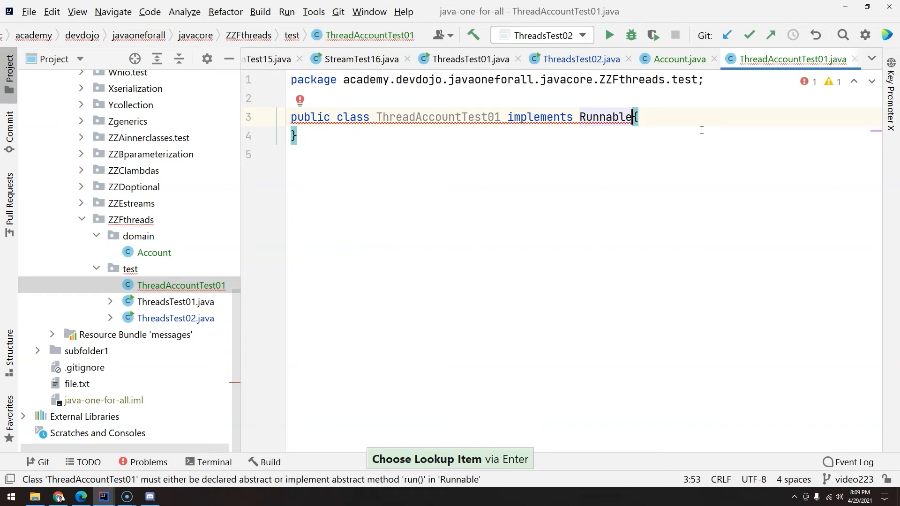
key("Enter")
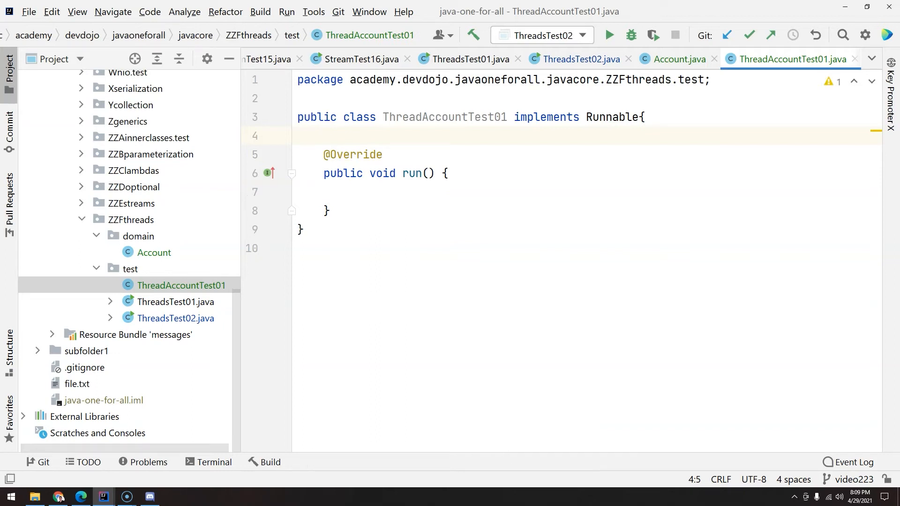
- Add a 'private Account account = new Account();' field and an empty main method
type("private ThreadAccountTest01")
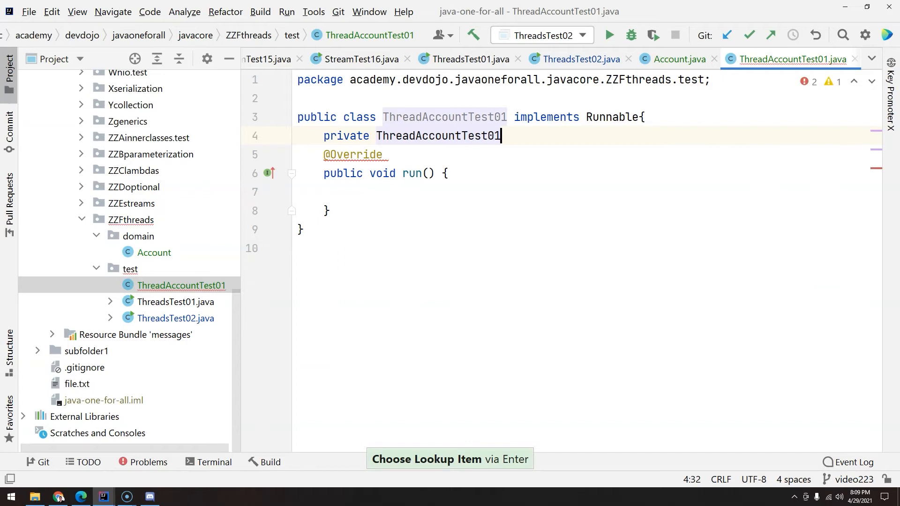
type("Account account = new Account(")
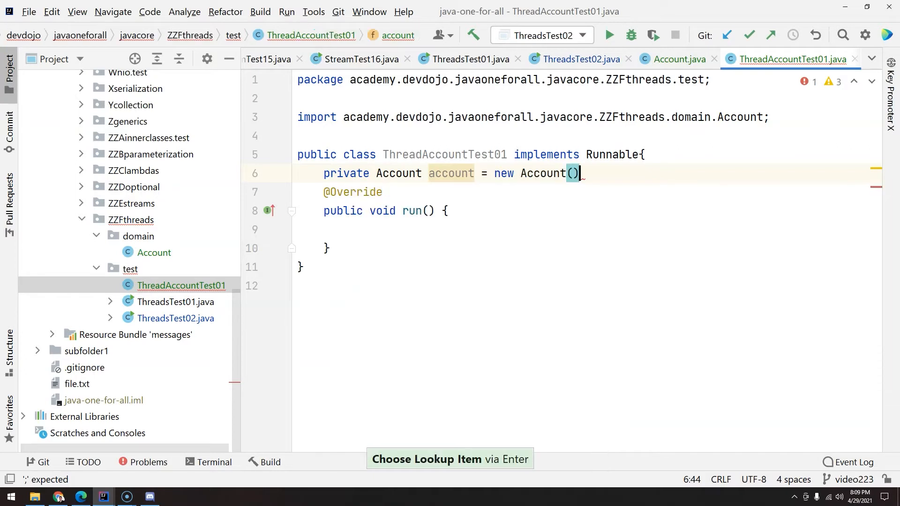
type(";")
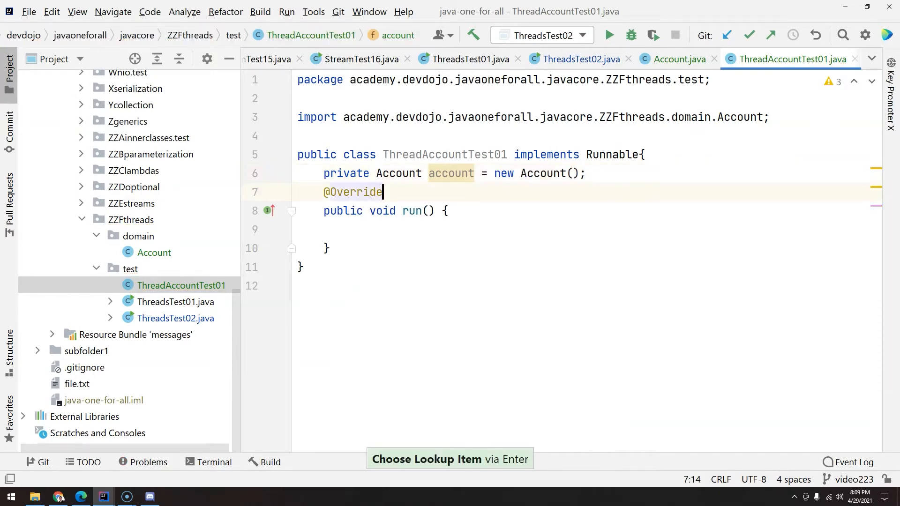
key("Enter")
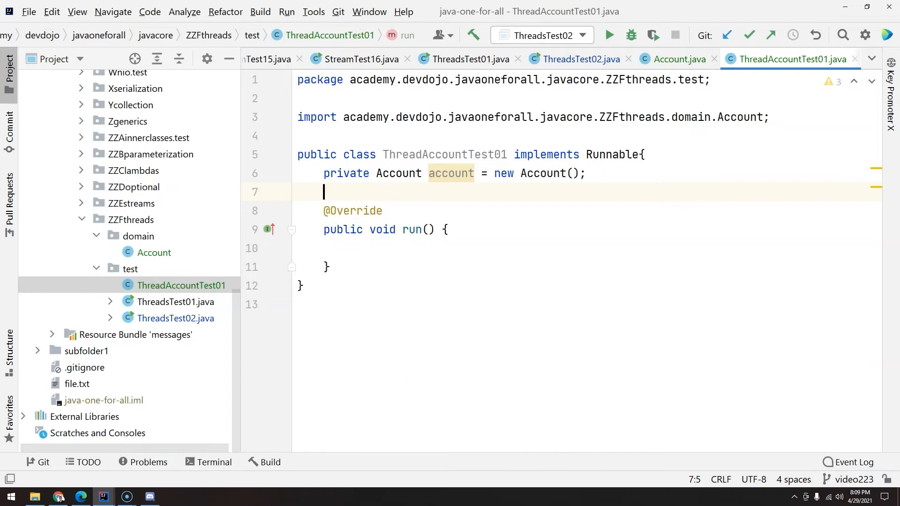
type("main(String[] args) {")
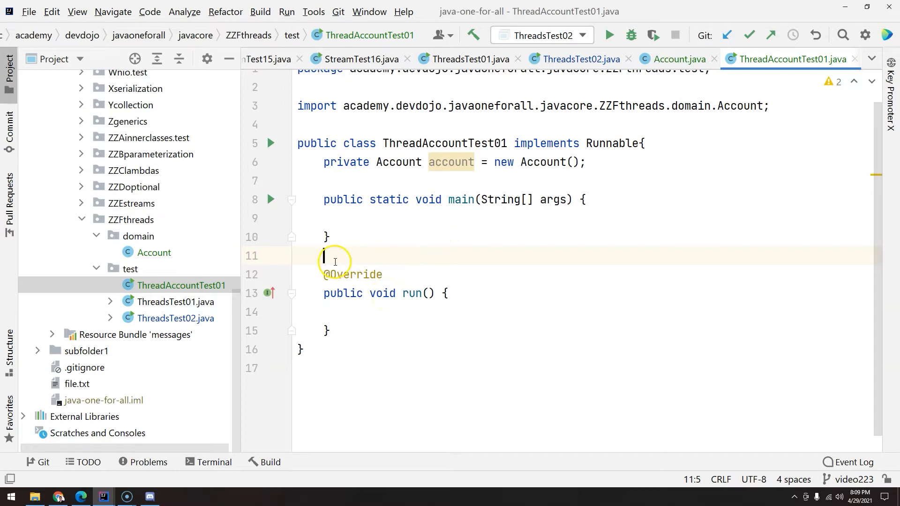
- Write private void withdrawal(int amount) with if (account.getBalance() >= amount) and an empty println
type("priva")
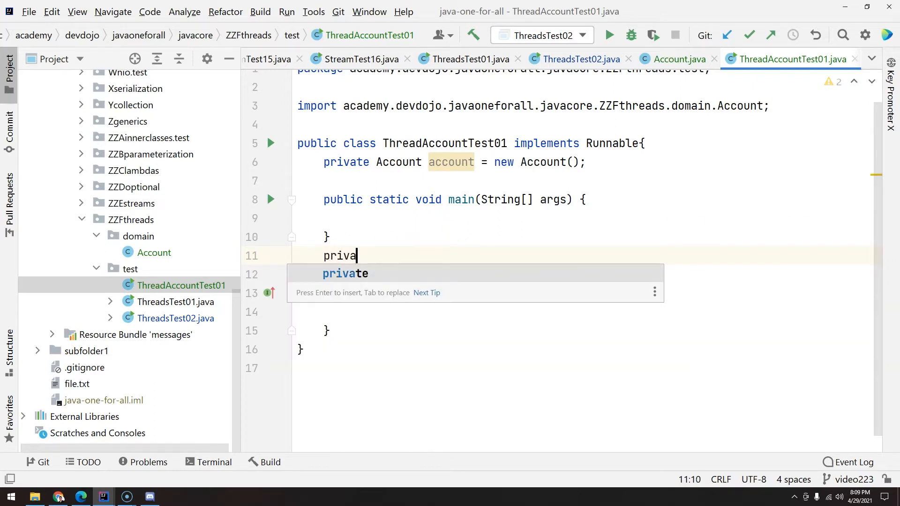
type("te void")
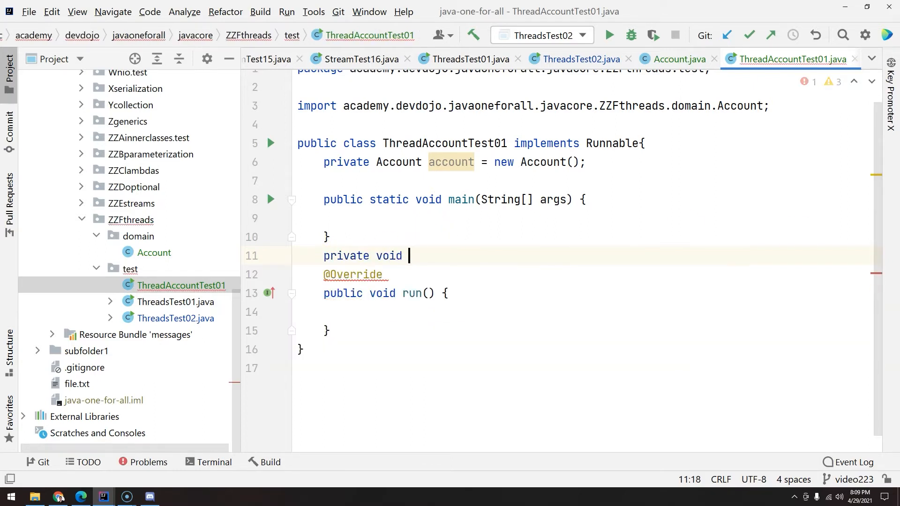
type("with")
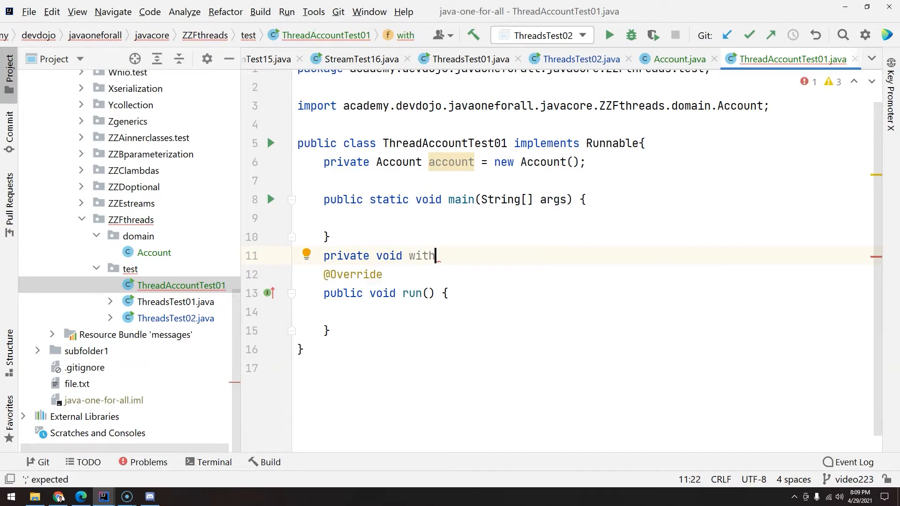
type("rawal(int amount){")
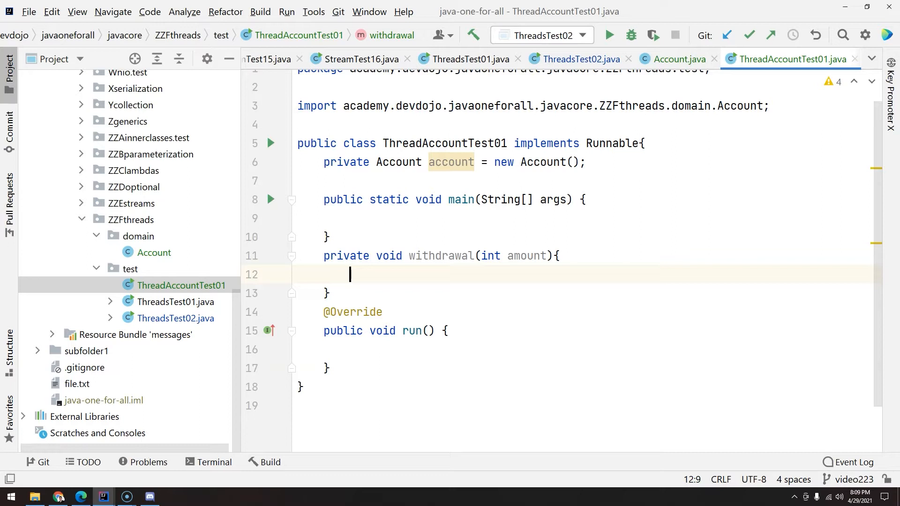
type("if(account")
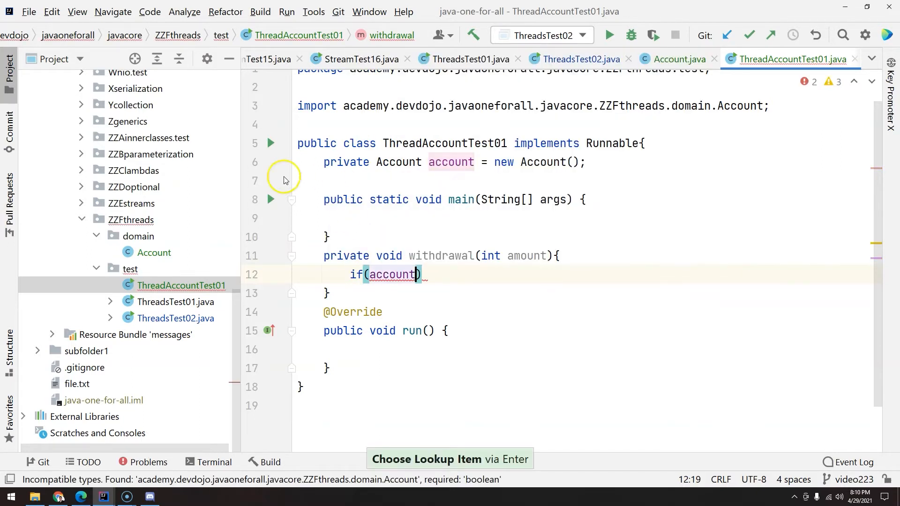
type(".getBalance(")
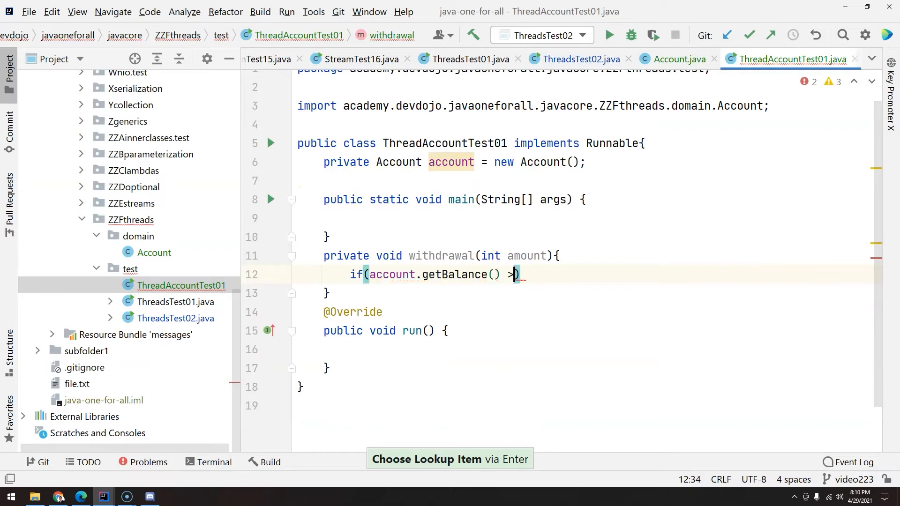
type("= a")
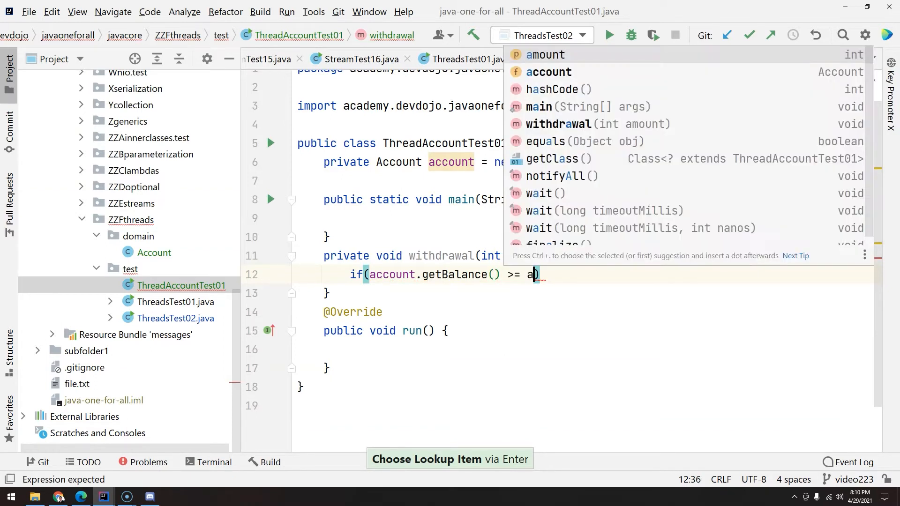
type("mount){")
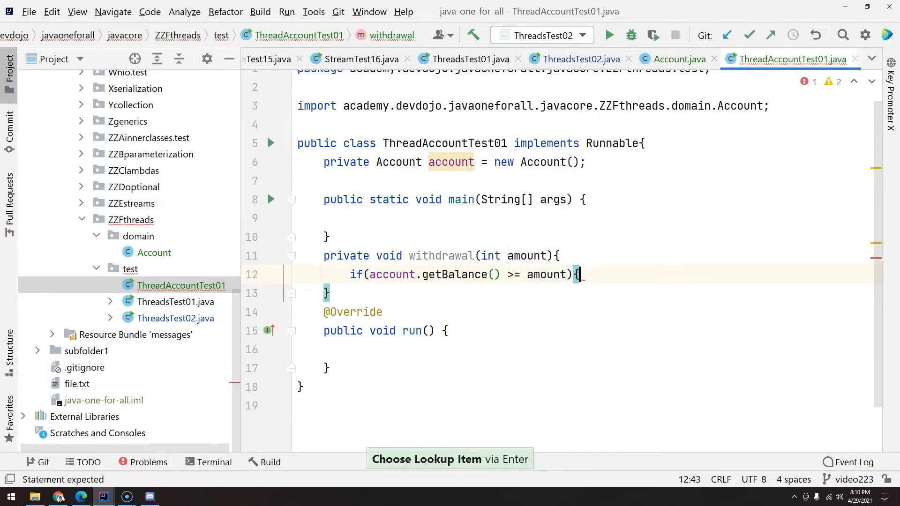
type("sou")
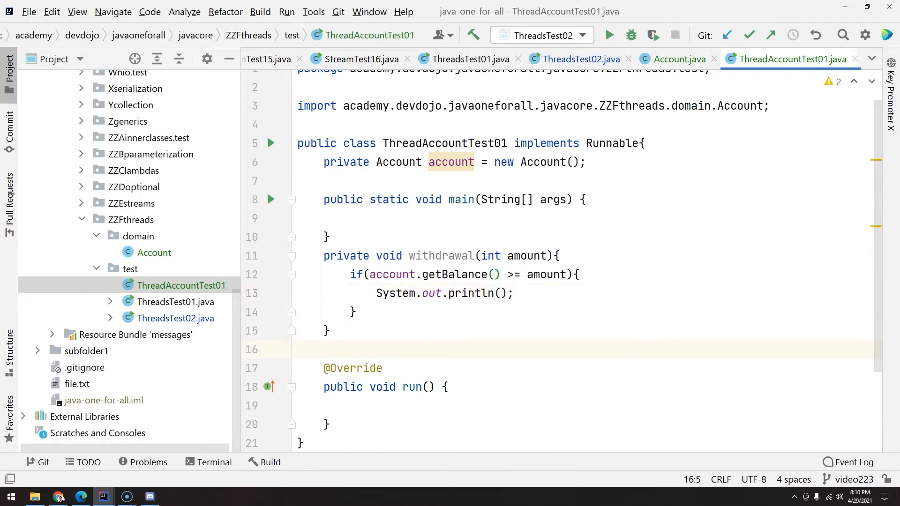
- Add getThreadName() returning Thread.currentThread().getName() and pass it into the println
type("private String getThread")
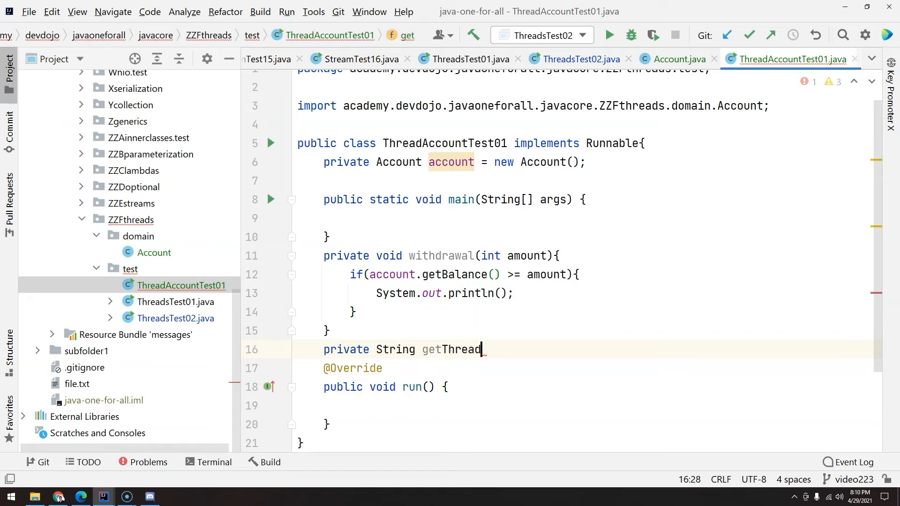
type("Name(){")
type("return T")
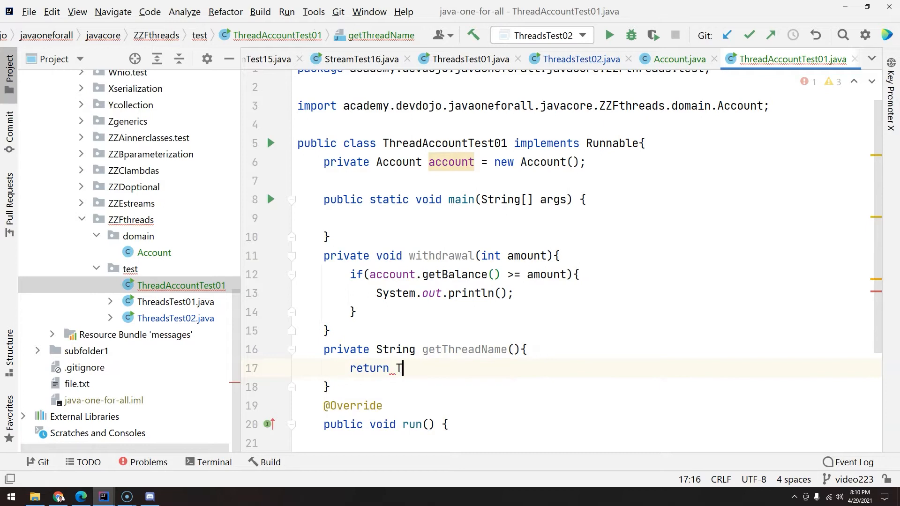
type("hread,")
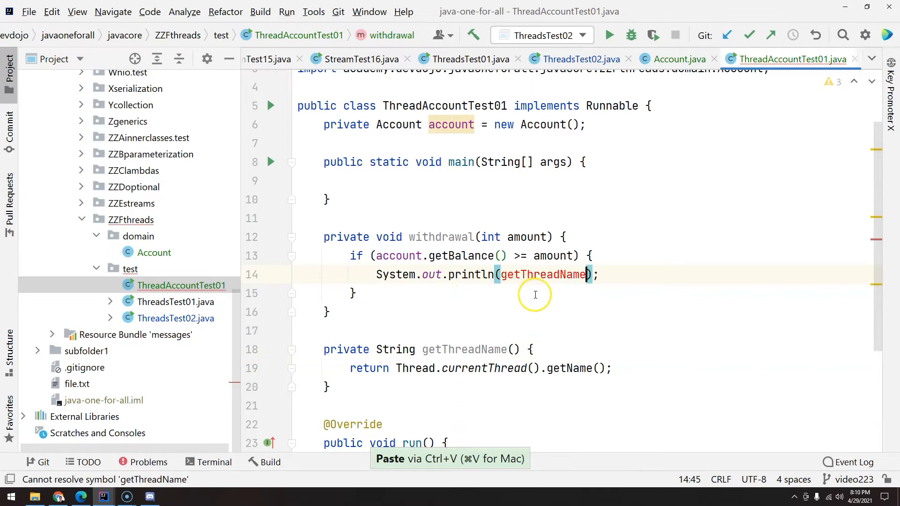
- Print the 'going to withdrawal money' message and call account.withdrawal(amount)
type("()")
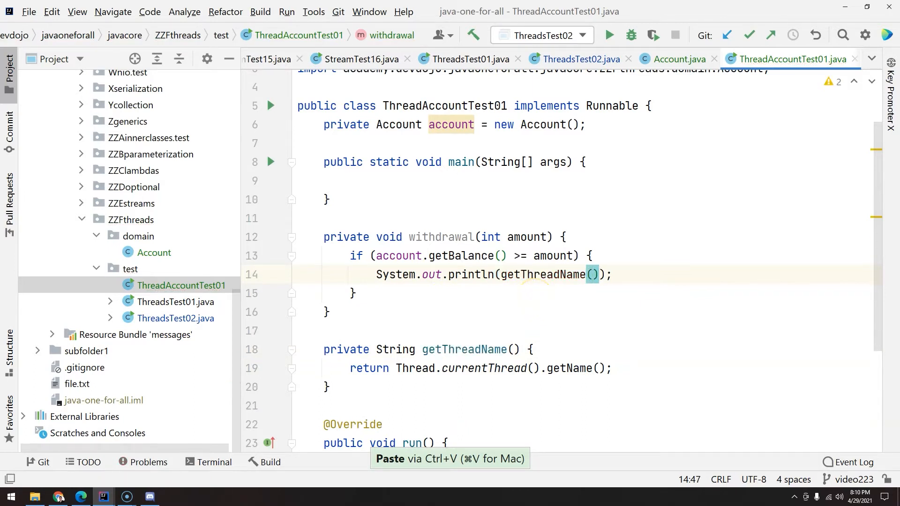
type("+\" \"")
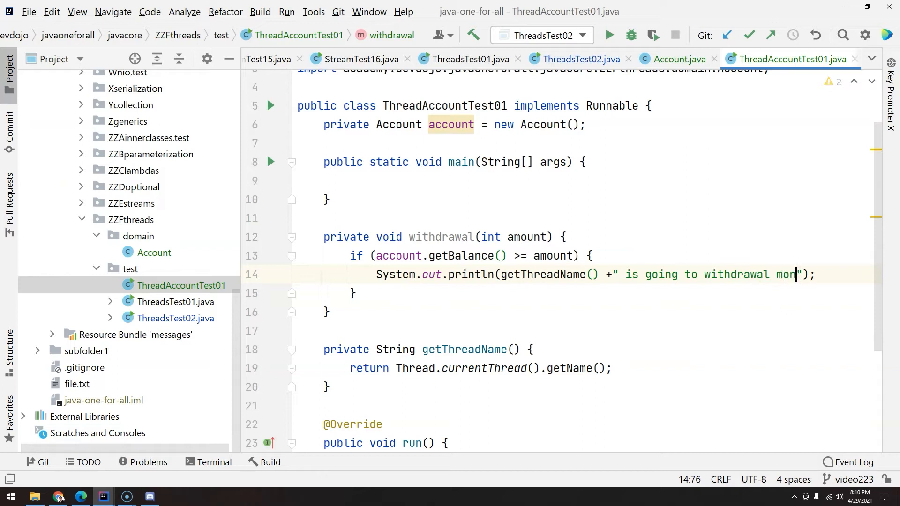
type("ey")
type("account.withdrawal();")
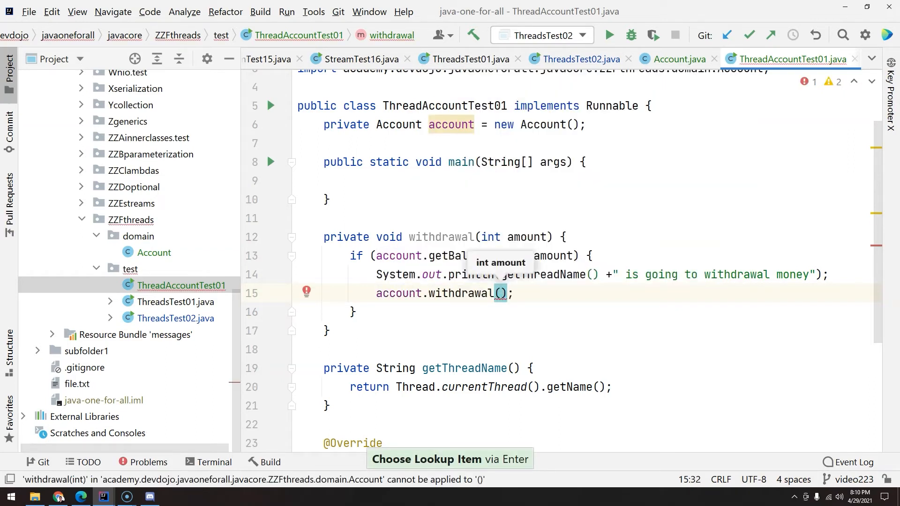
type("amount")
type("System.out.println(getThreadName() +\" finis\");")
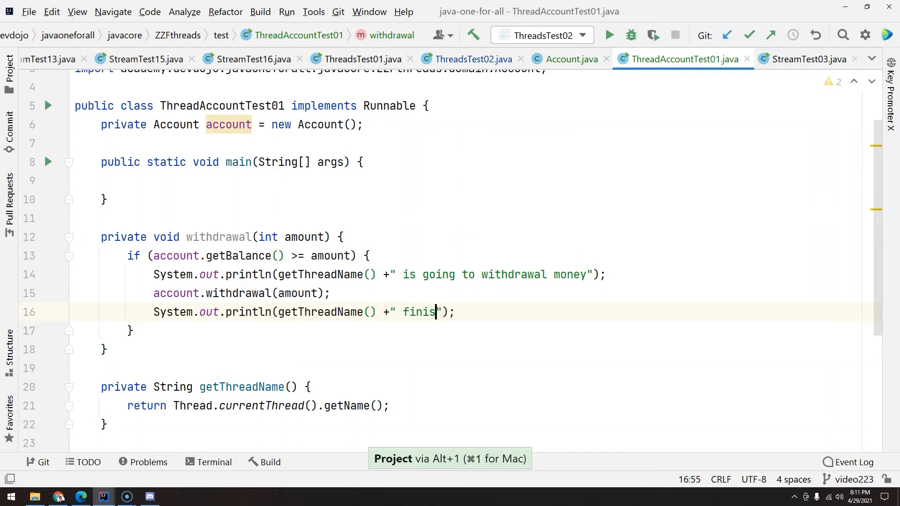
- Print getThreadName() + ' finished withdrawing, current balance ' + account.getBalance()
type("hed with")
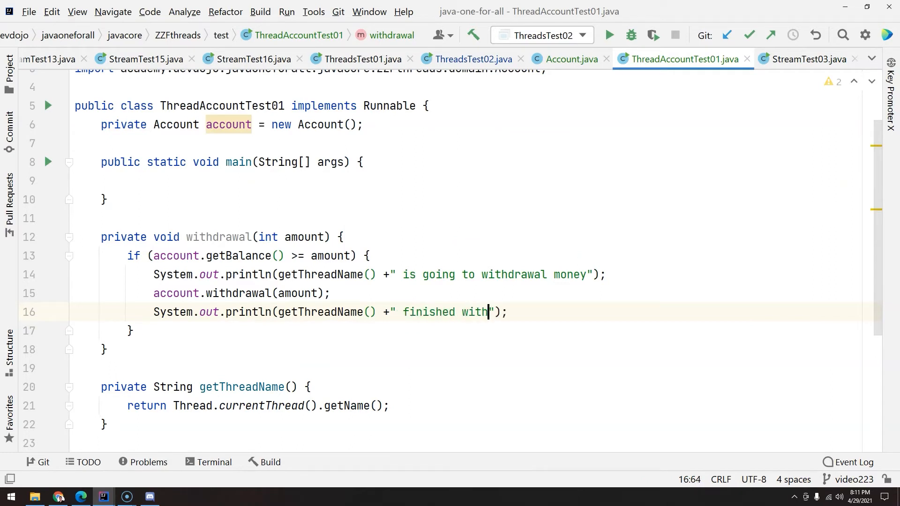
type("drawing")
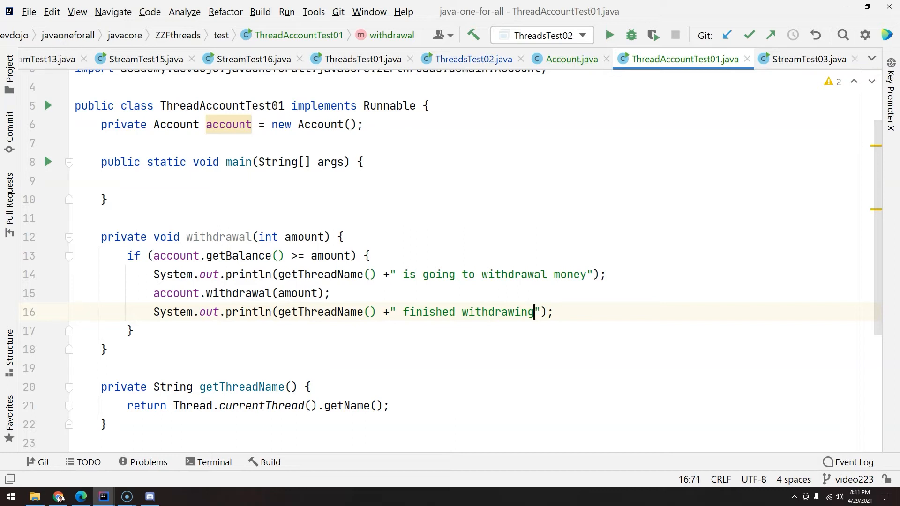
type(", c")
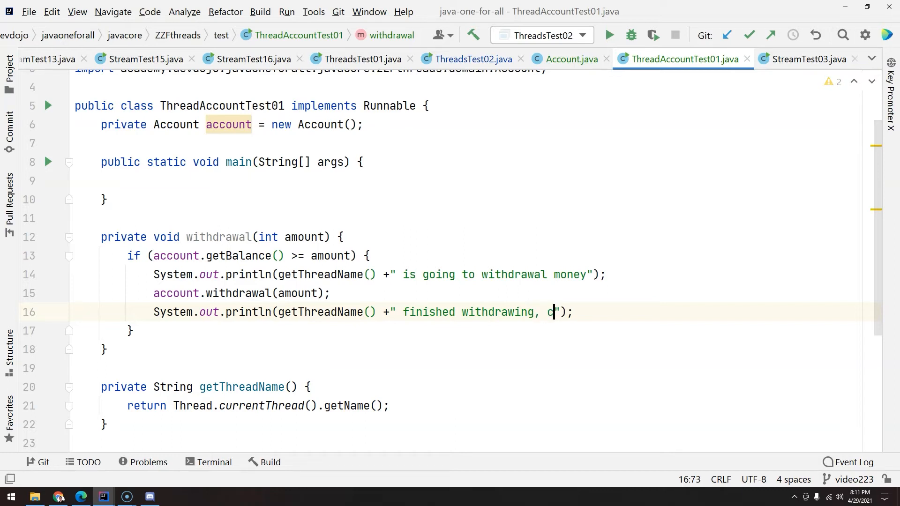
type("urrent balance")
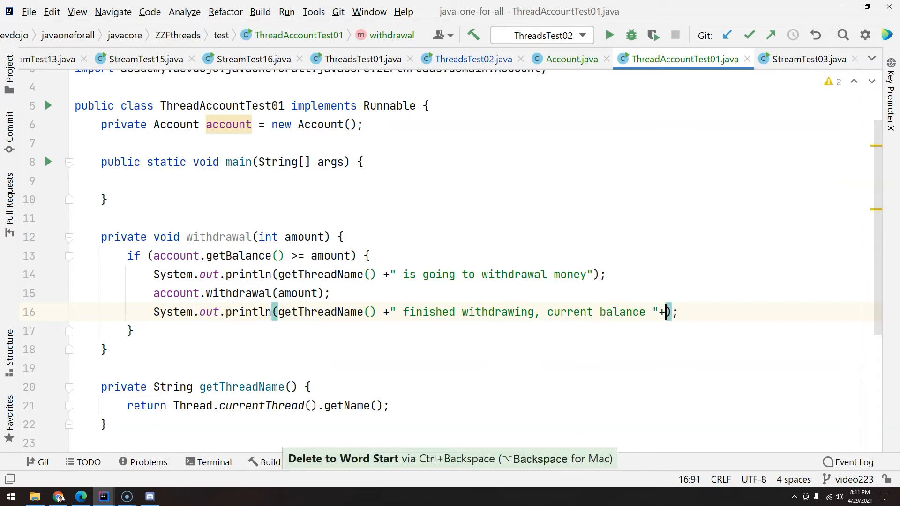
type("account.getBalance(")
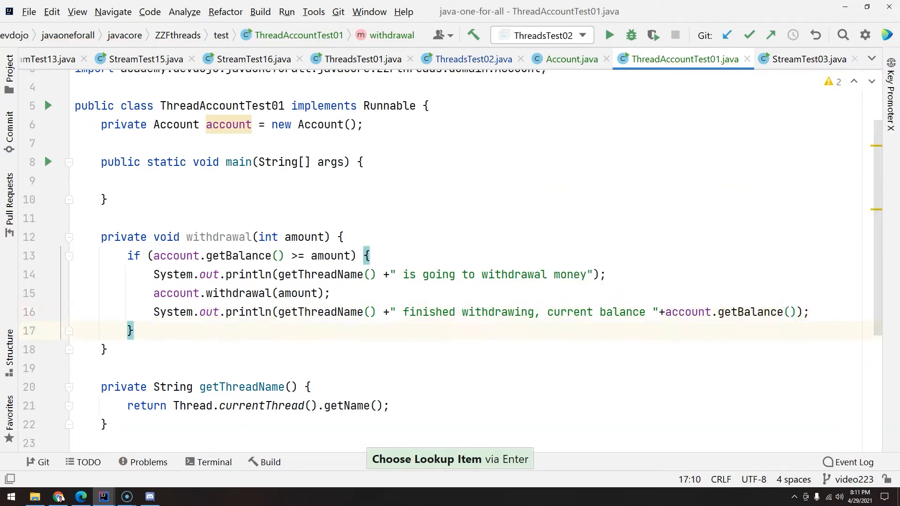
- Add an else printing 'Not enough balance for' + getThreadName() + ' withdrawal money', then reformat
type("else{")
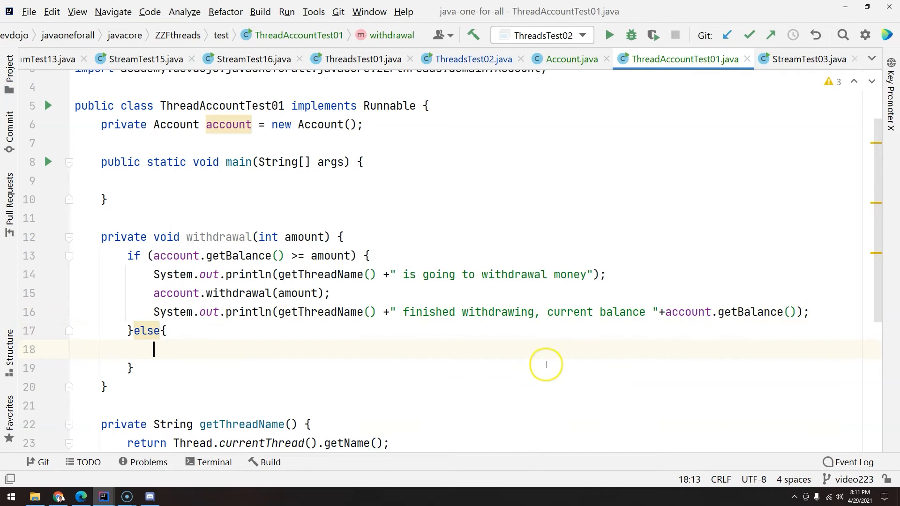
mouse_move(325, 262)
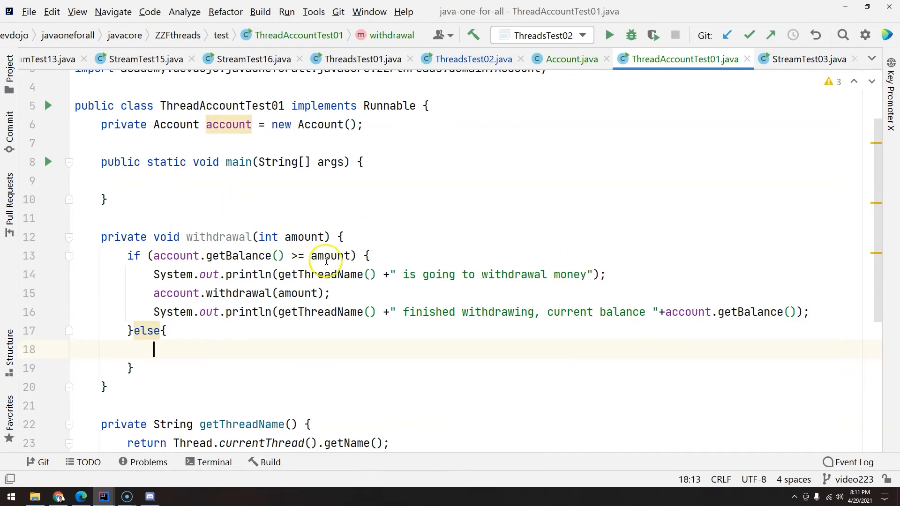
mouse_move(205, 345)
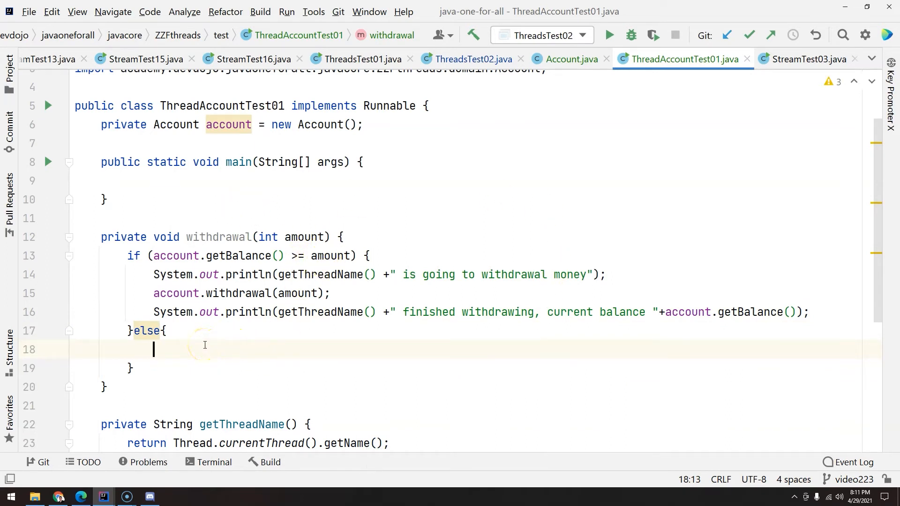
type("sout")
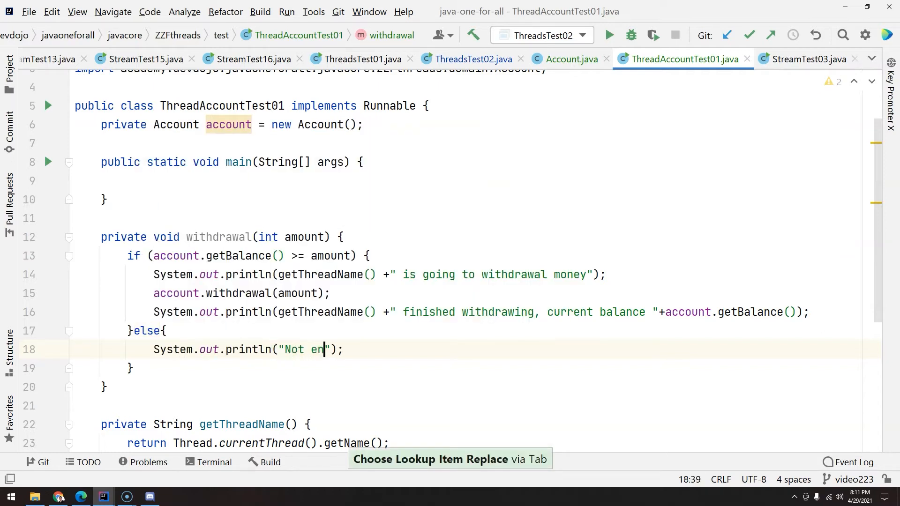
type("ough")
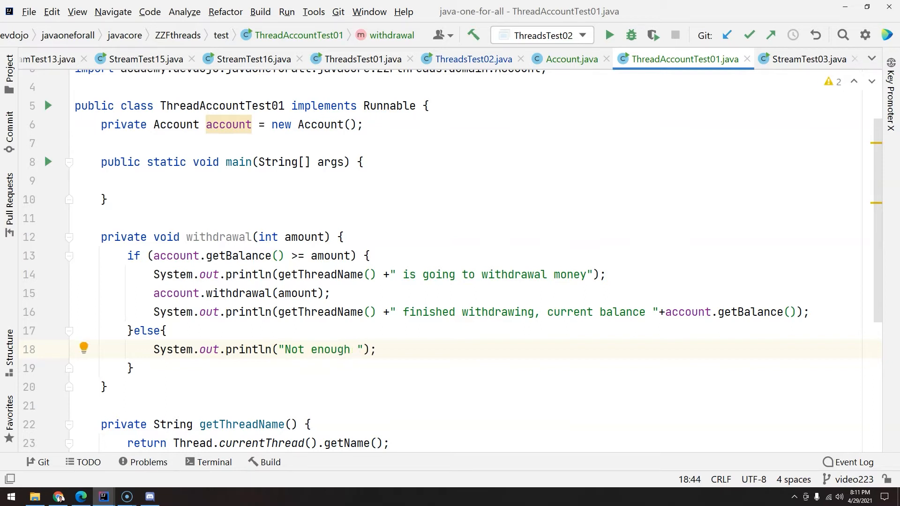
type("balance")
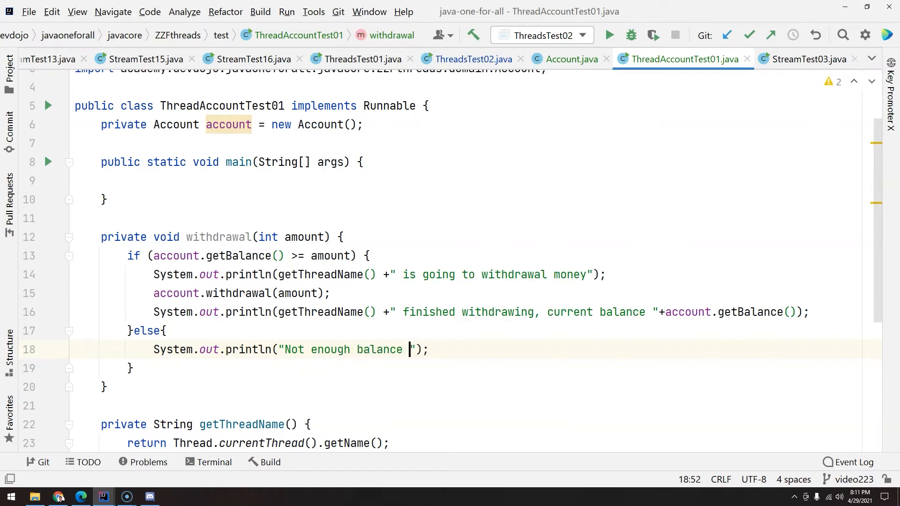
type("for")
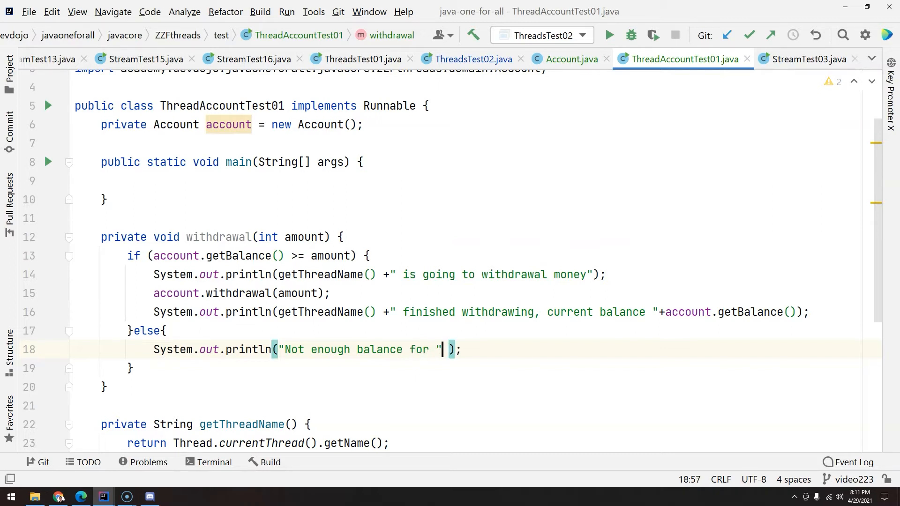
type("+getThreadName()+")
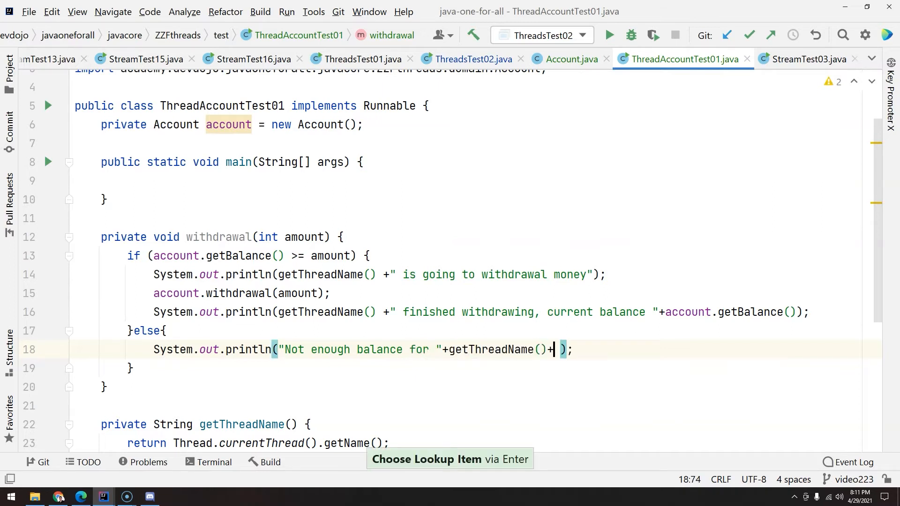
type("\" wi")
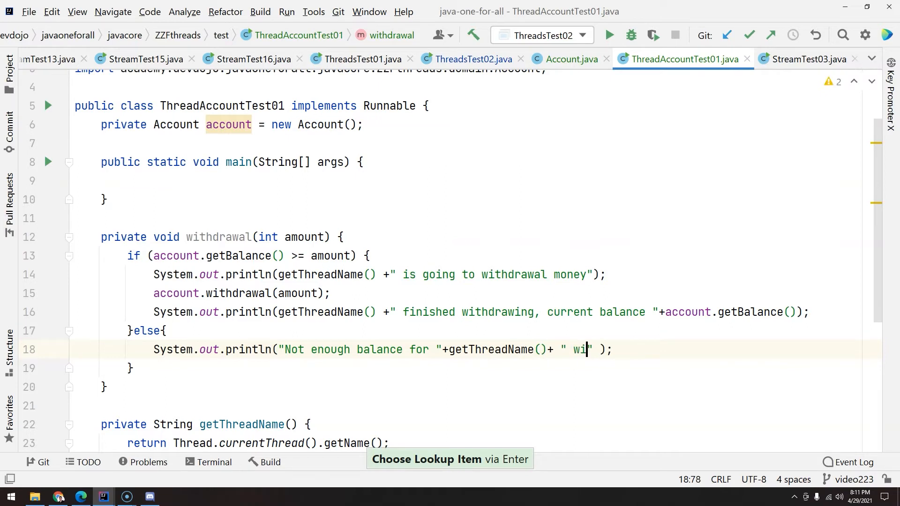
type("thdraw")
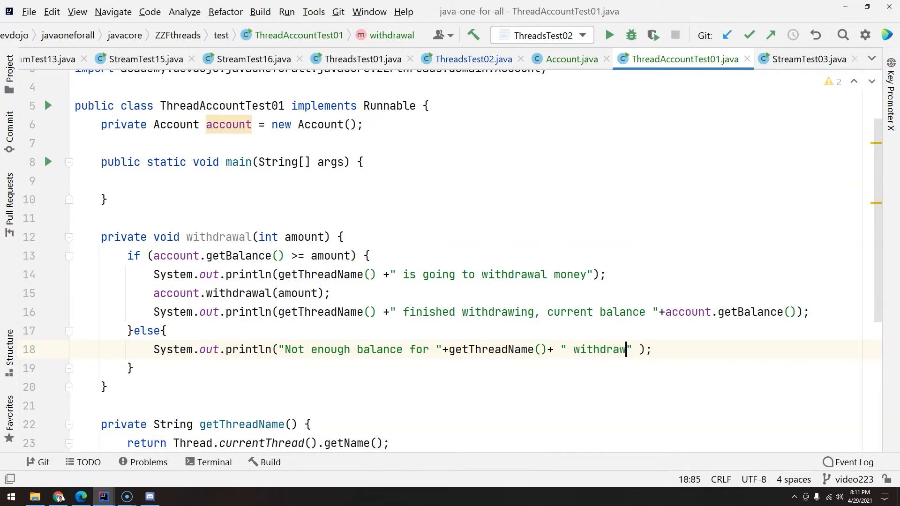
type("al money")
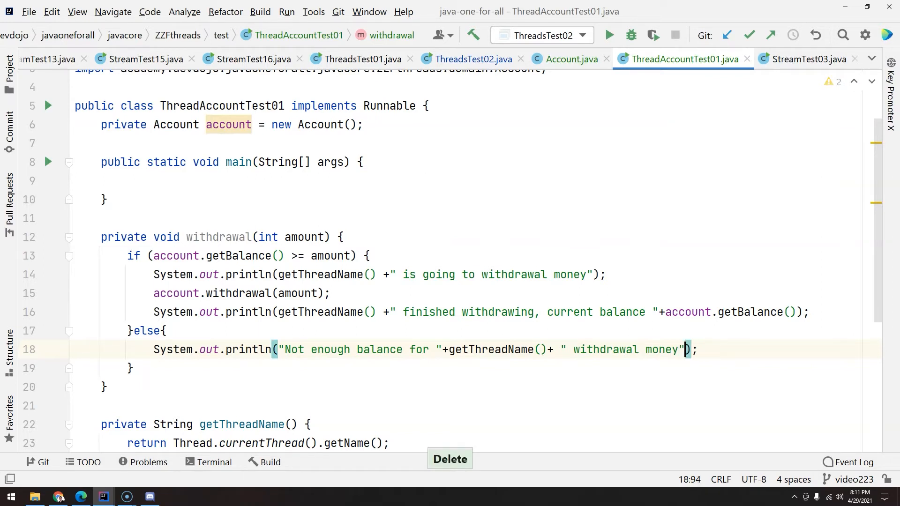
key("ctrl+alt+l")
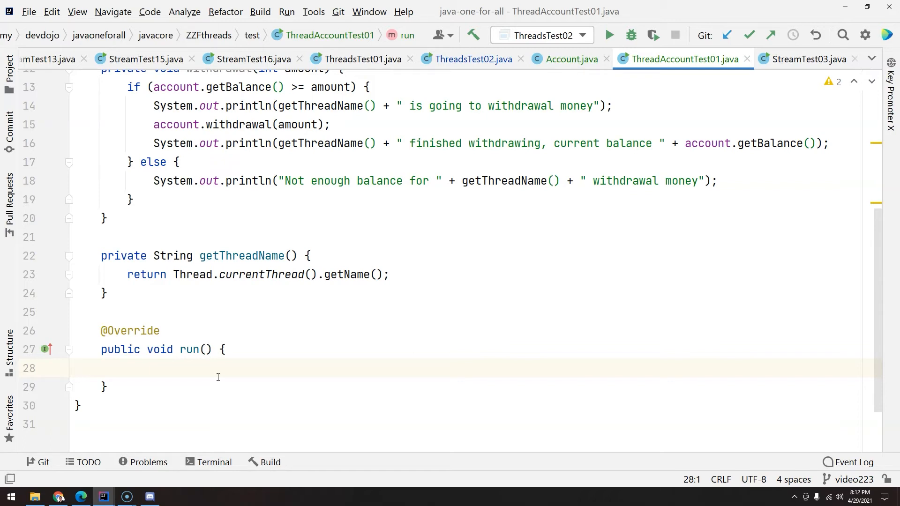
- Insert a fori loop in run() bounded at 5 that calls withdrawal(10)
key("Tab")
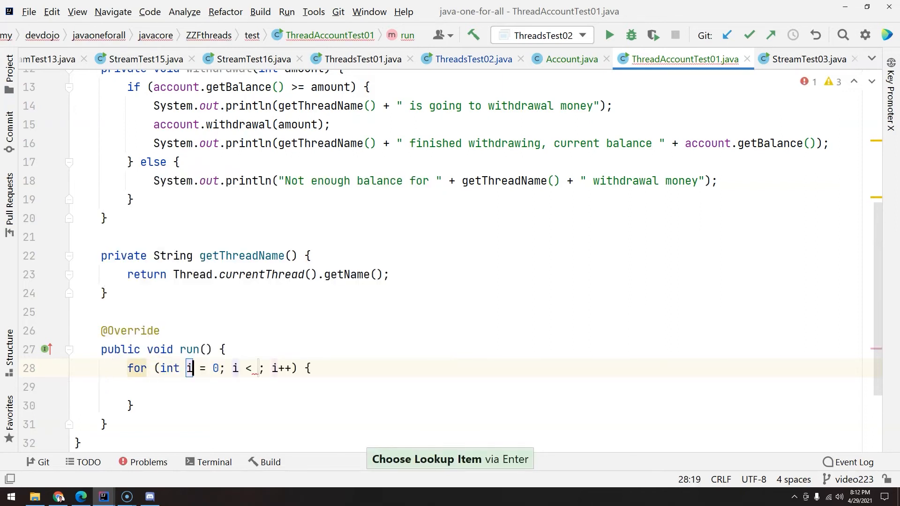
left_click(256, 368)
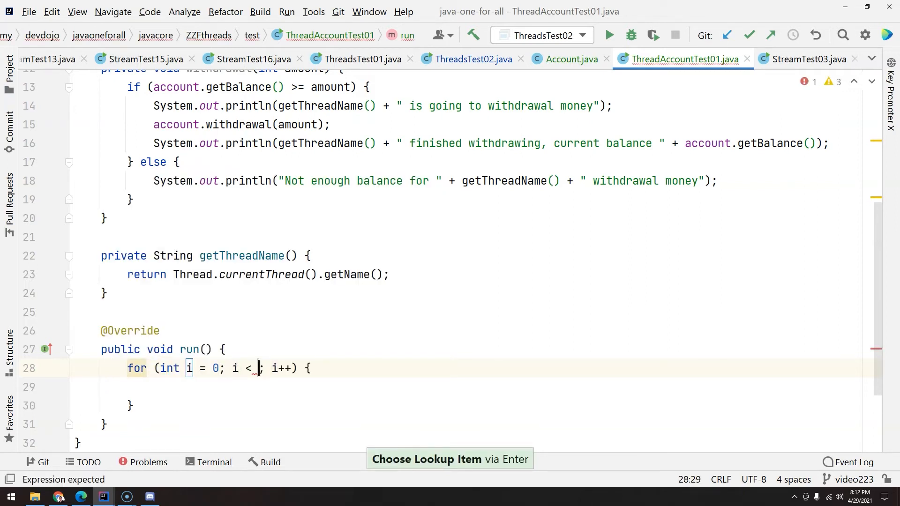
type("5")
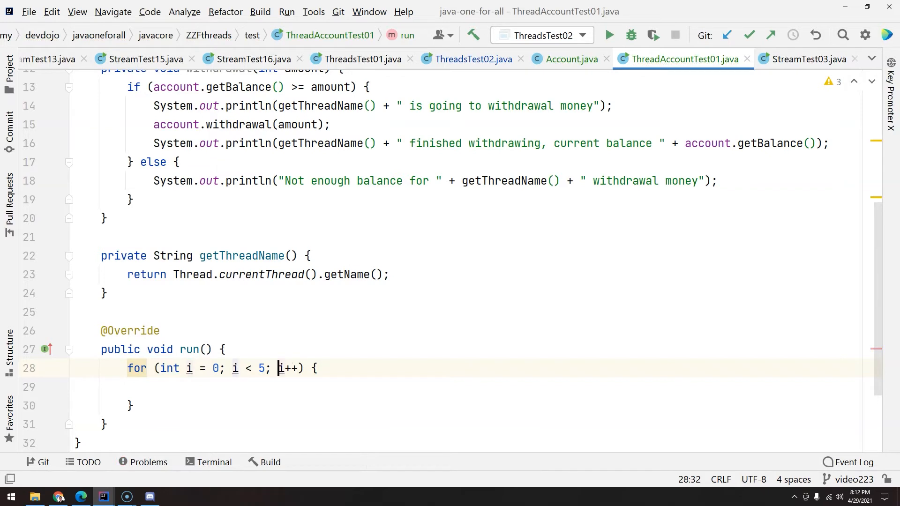
key("enter")
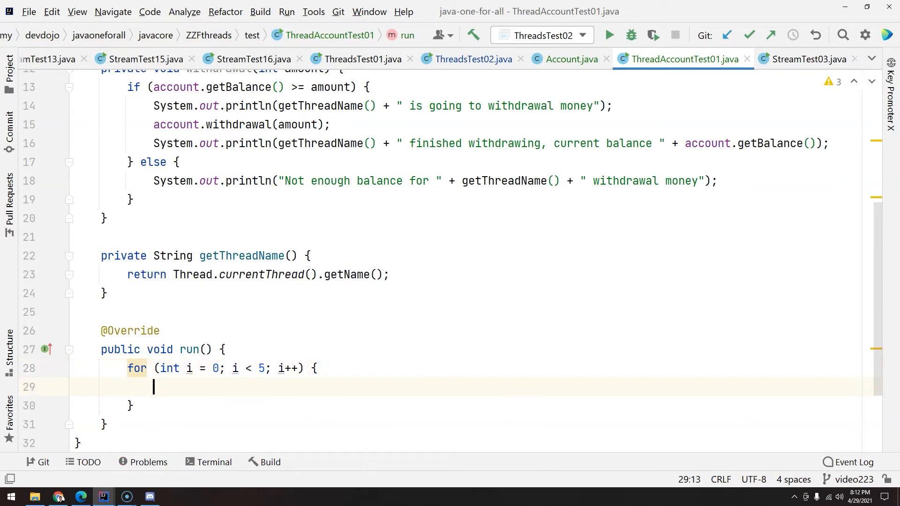
mouse_move(168, 398)
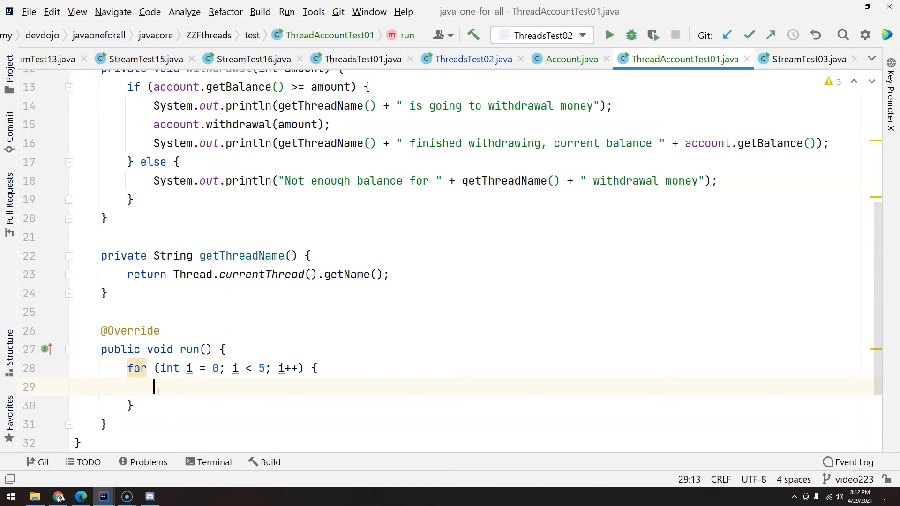
type("withdrawal();")
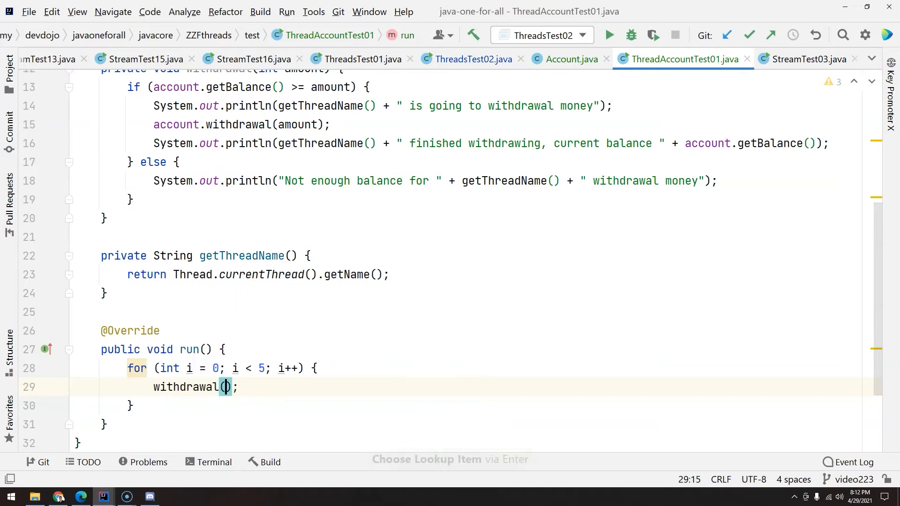
type("10")
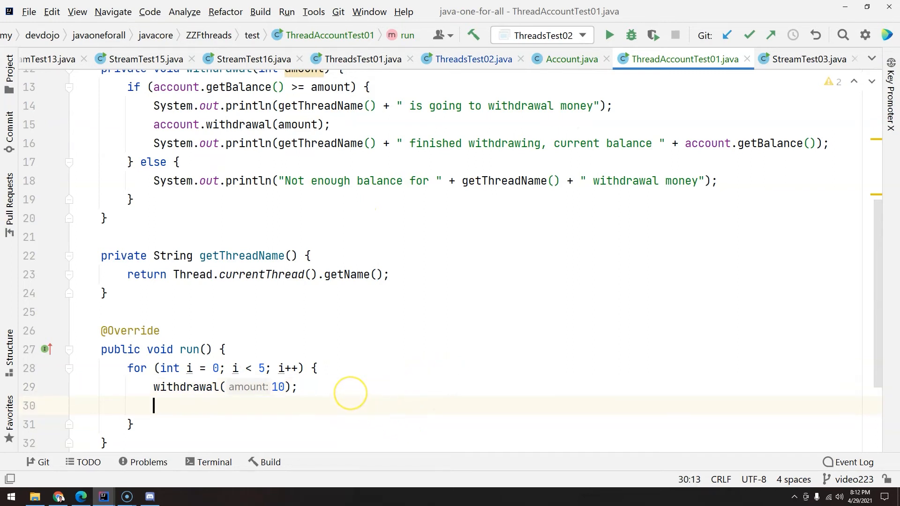
- Add an if (account.getBalance() < 0) check inside the run loop
type("if(")
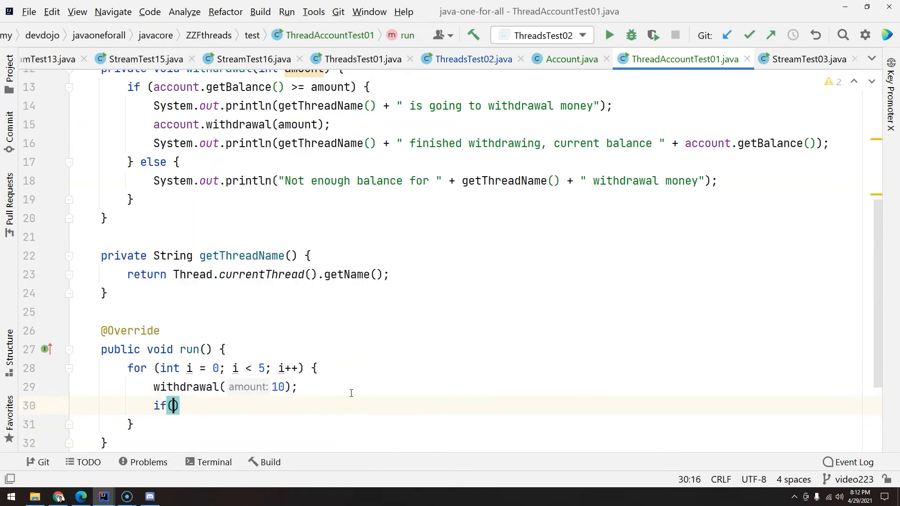
type("account")
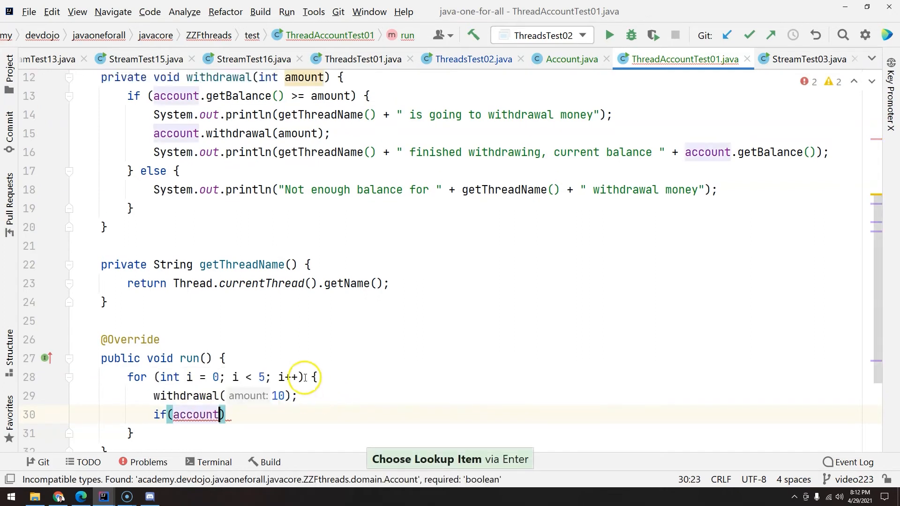
scroll("down", 3)
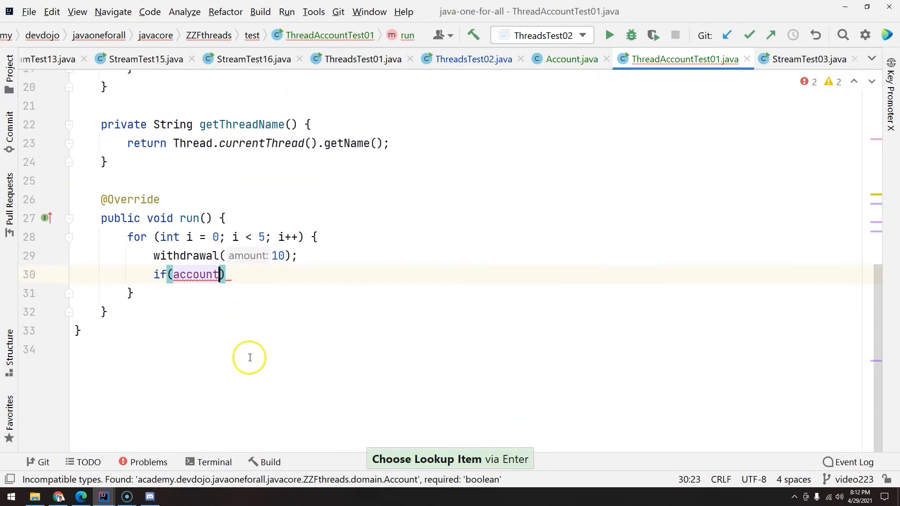
type(".getBalance()")
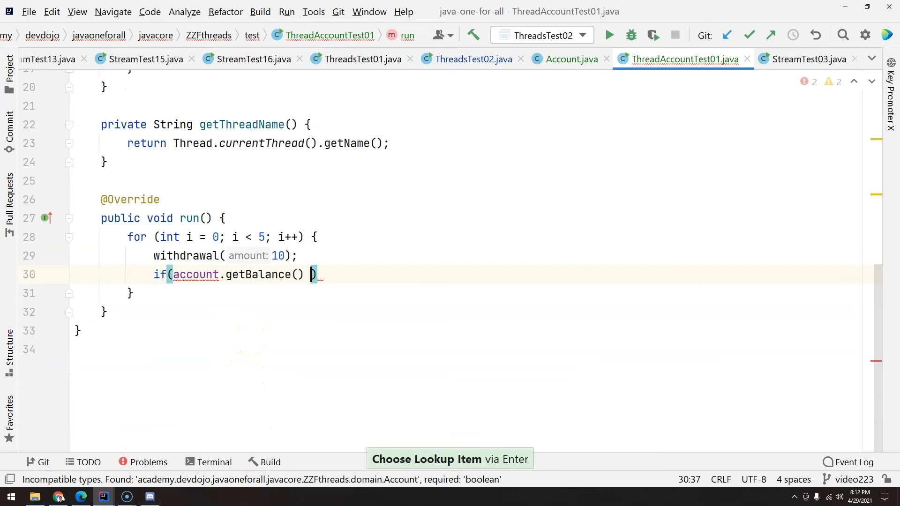
type("< 0")
type("System.out.printf(\"\");")
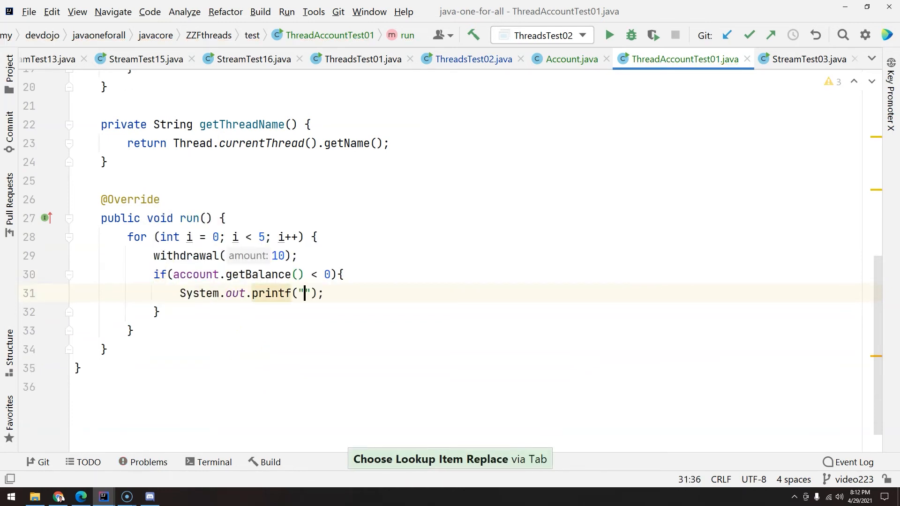
- Print 'Something VERY VERY VERY VERY WRONG happened' in the check and reformat the code
type("Somethi")
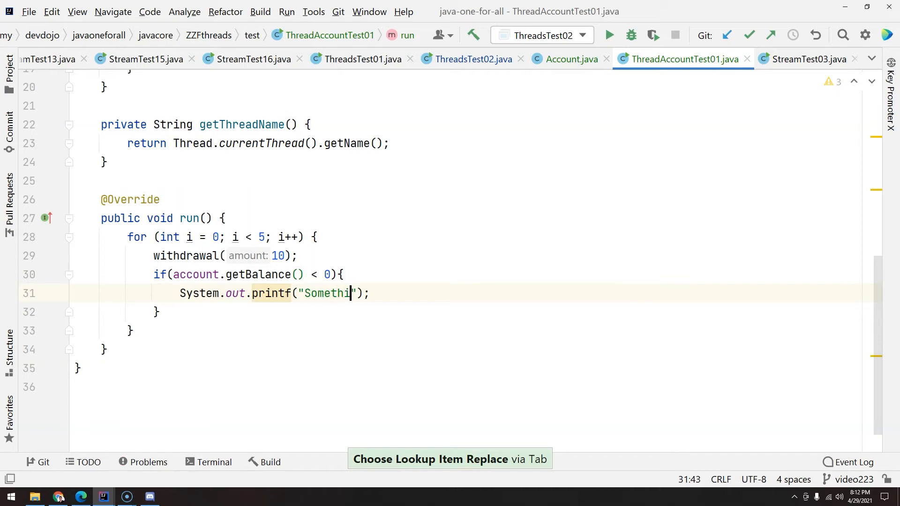
type("ng VERY")
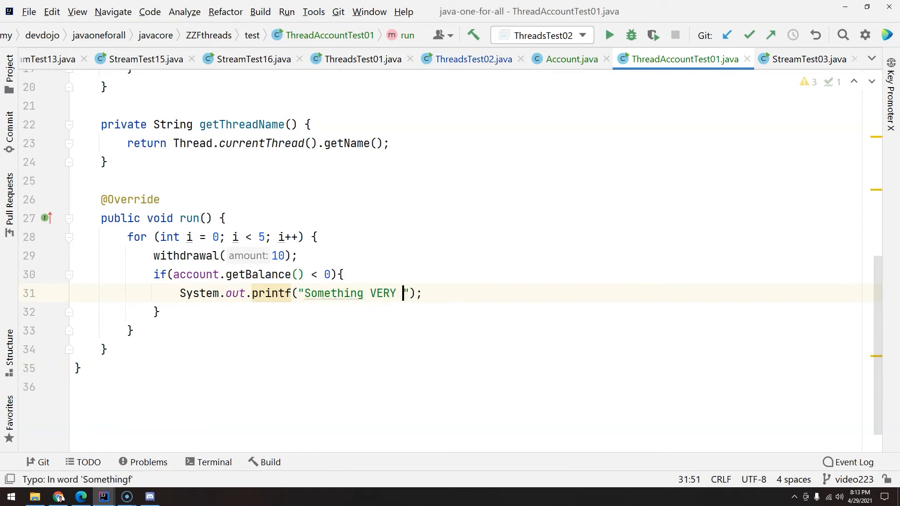
type("VERY VERY VERY W")
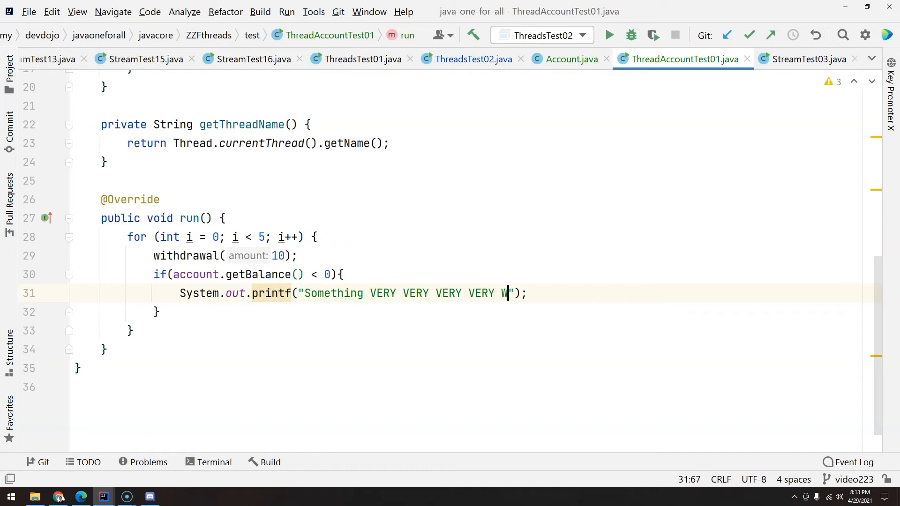
type("RONG happene")
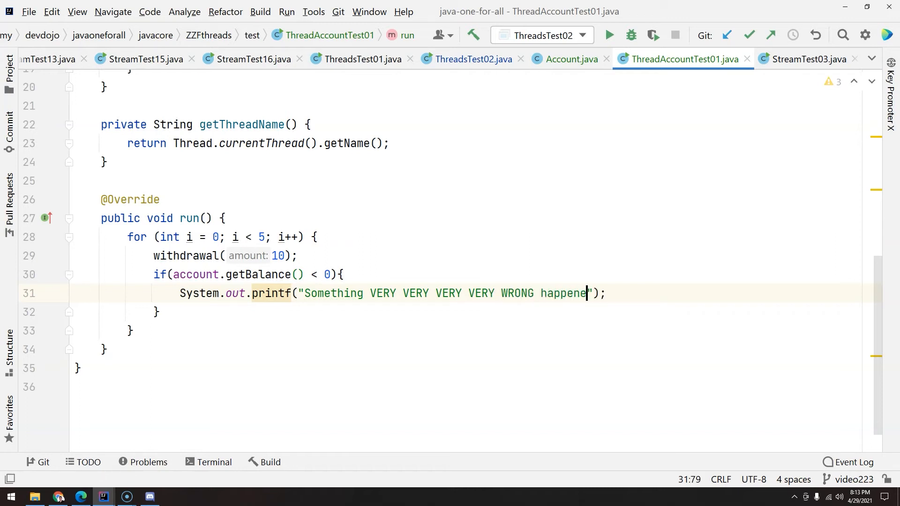
type("d")
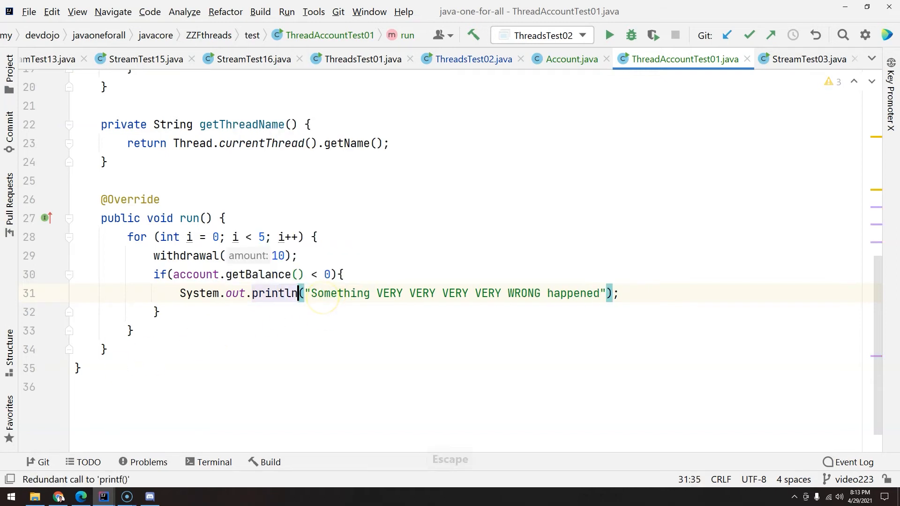
key("ctrl+alt+l")
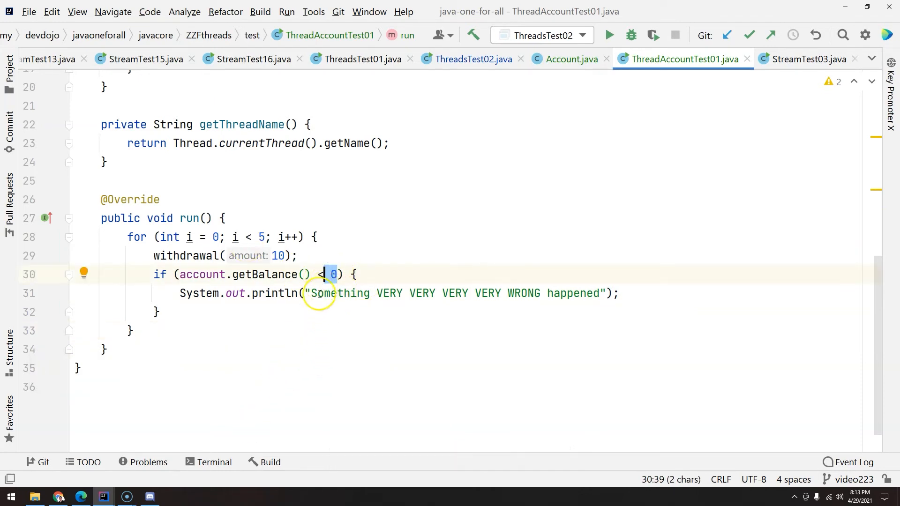
mouse_move(358, 308)
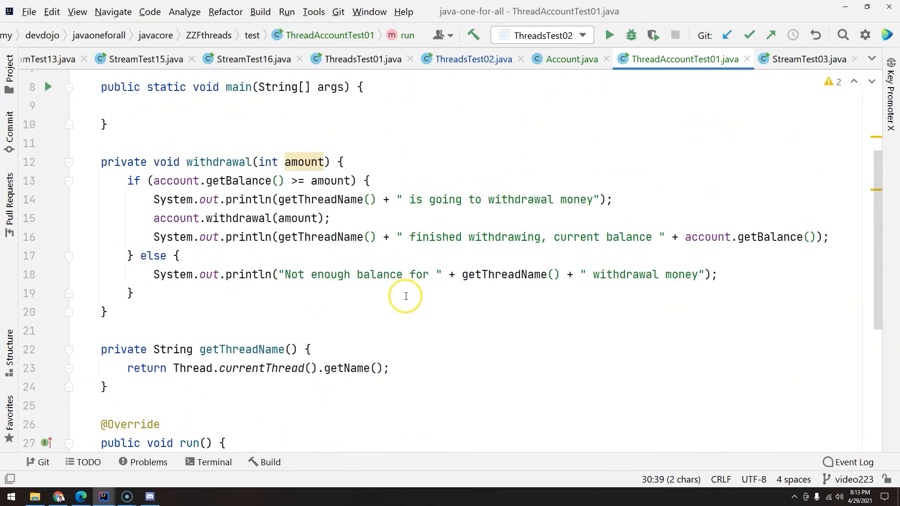
- In main, create Thread t1 named "Hestia" on the shared threadAccountTest01
scroll("down", 3)
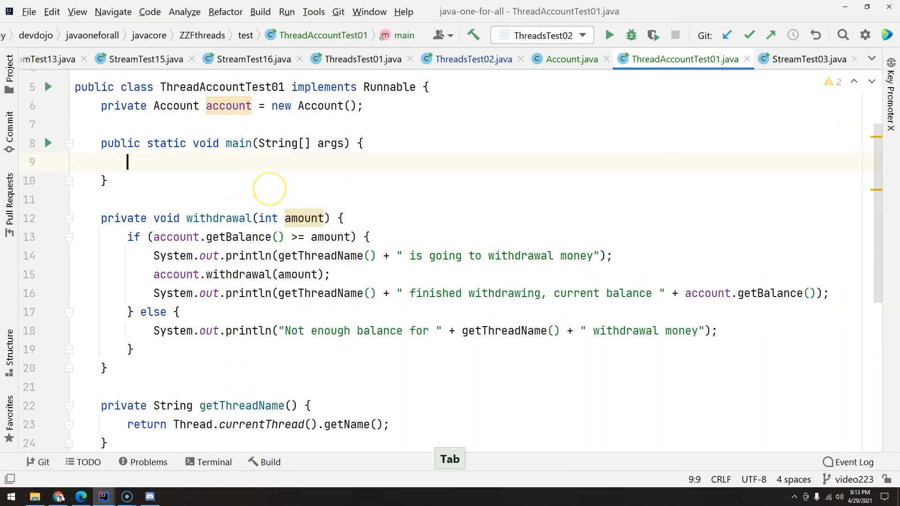
type("ThreadAccountTest01 threadAccountTest01 = new ThreadAccountTest01();")
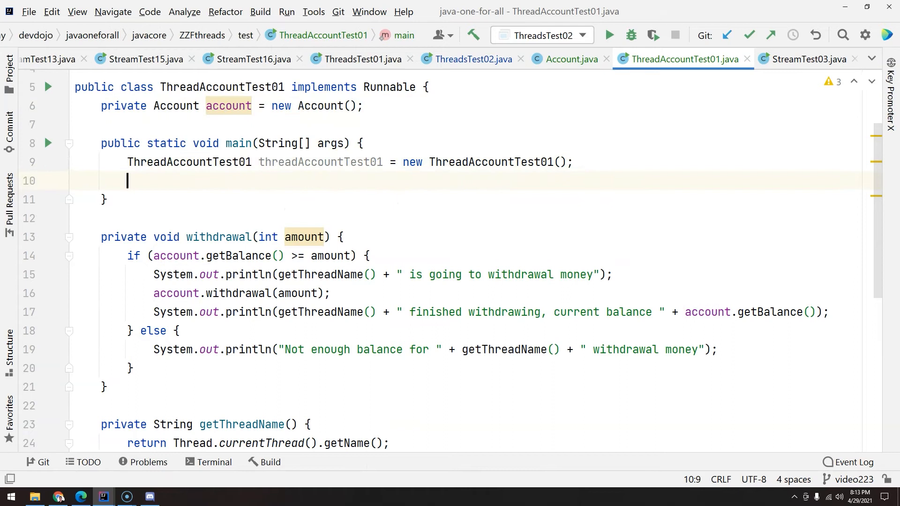
type("Thread t")
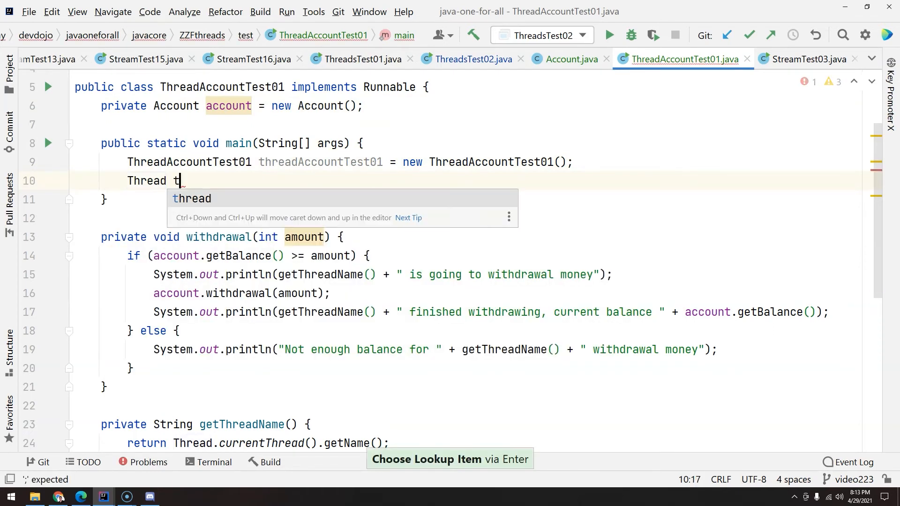
type("1 = new Thread(")
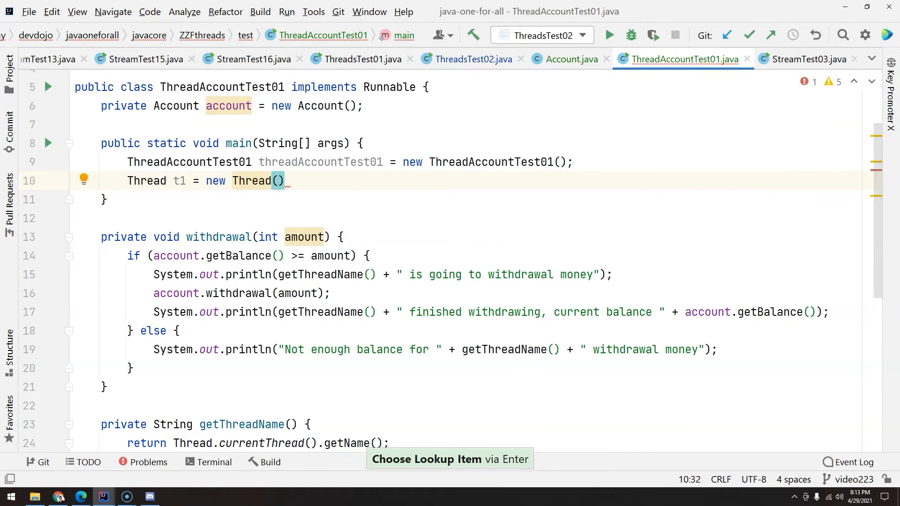
type("threadAccountTest01")
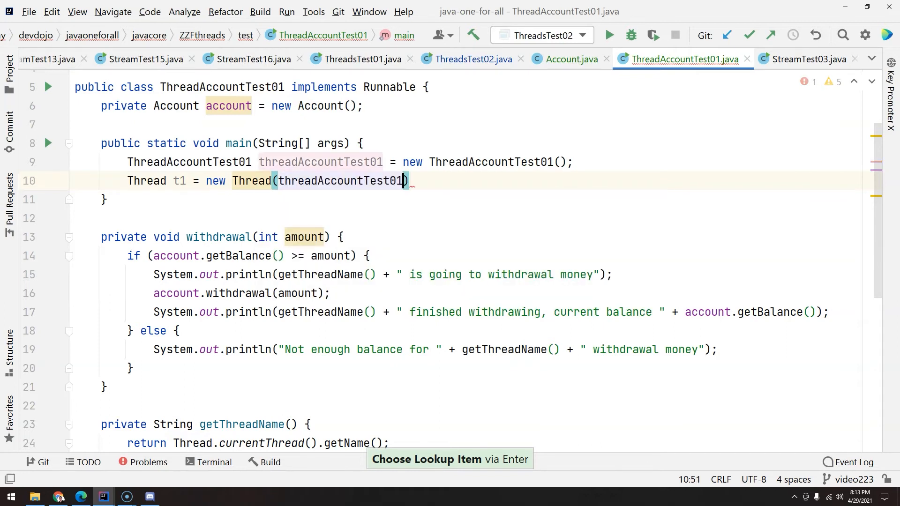
type(",")
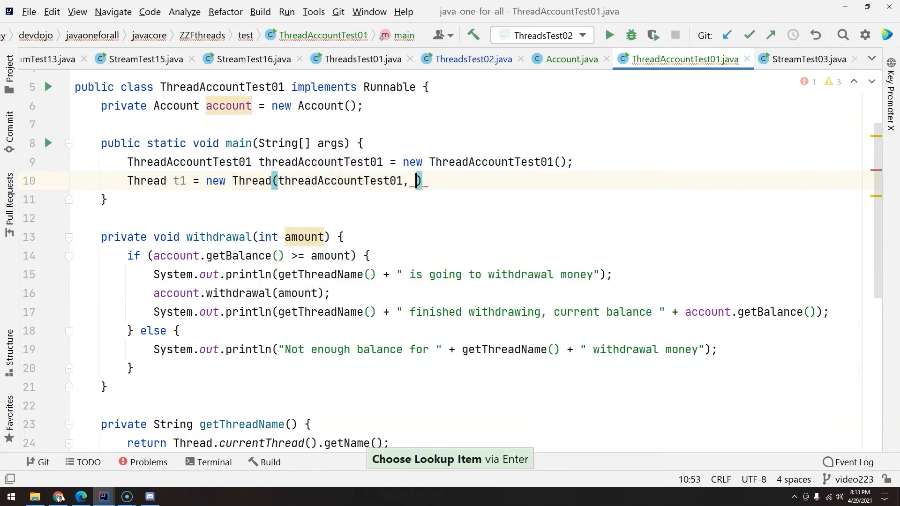
type("\"Hestia\"")
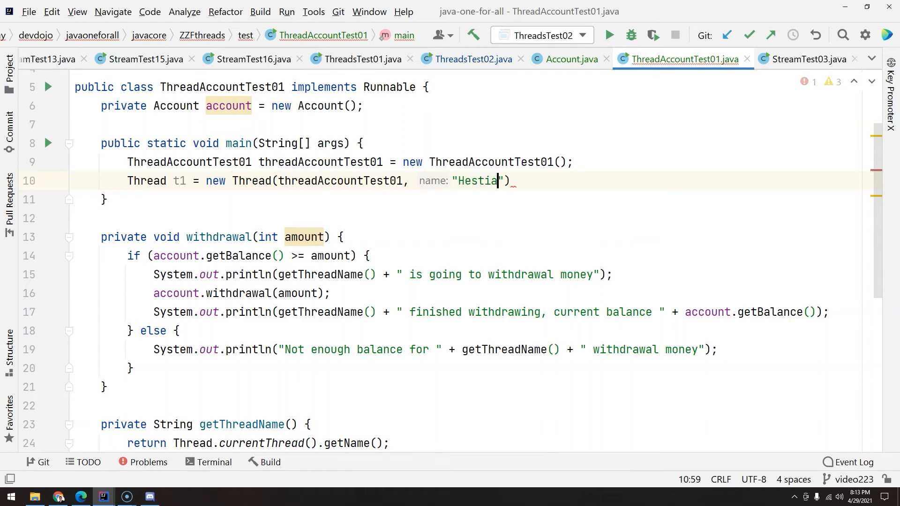
type(";")
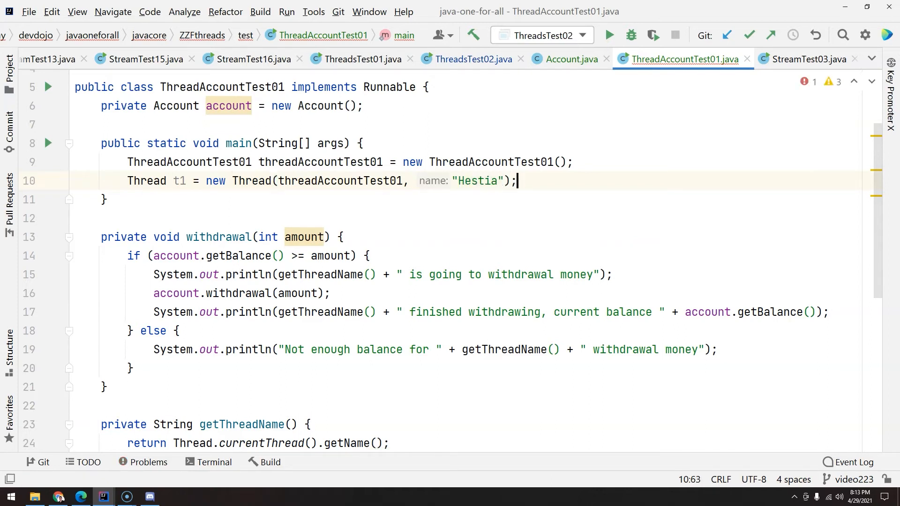
- Duplicate it as thread t2 named "Bell Cranel" and start the threads
key("ctrl+d")
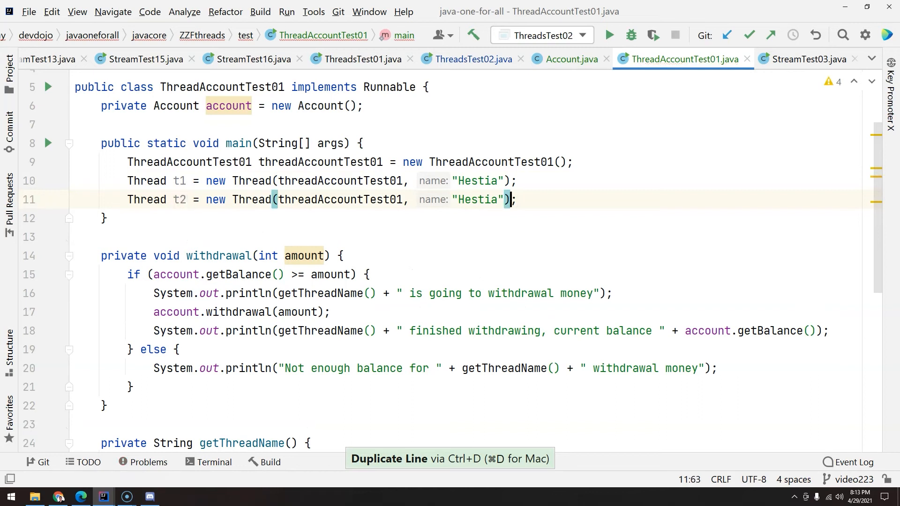
type("Bell O")
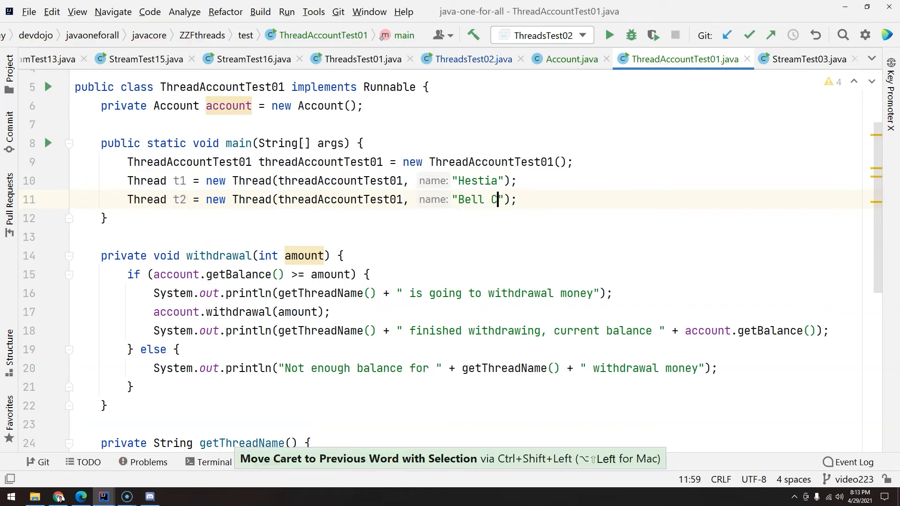
type("ranel")
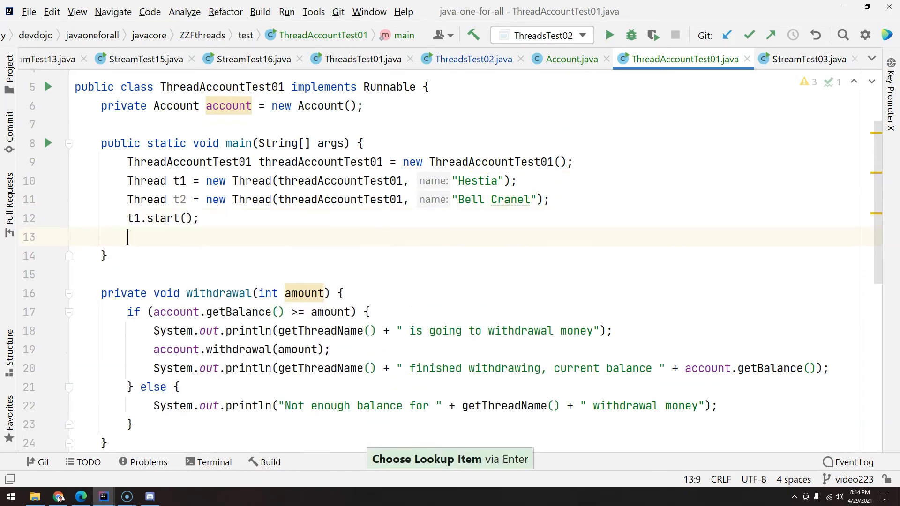
type("t2.start();")
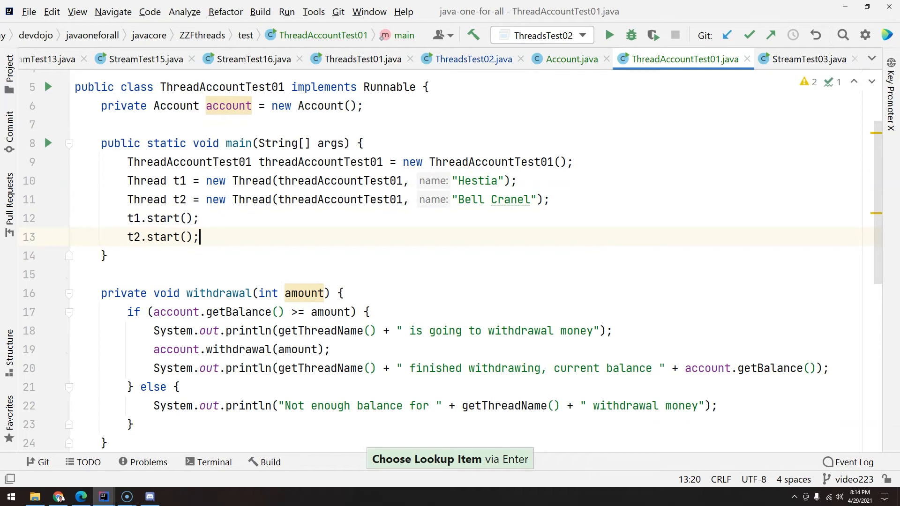
- In diagrams.net, add t1 and t2 labels, an Account square holding 50, and a t1-to-Account arrow
left_click(79, 497)
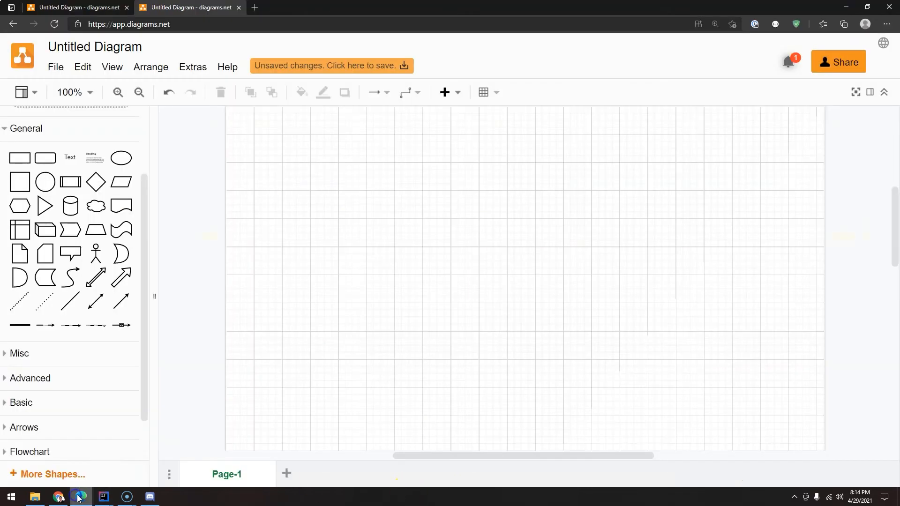
mouse_move(70, 161)
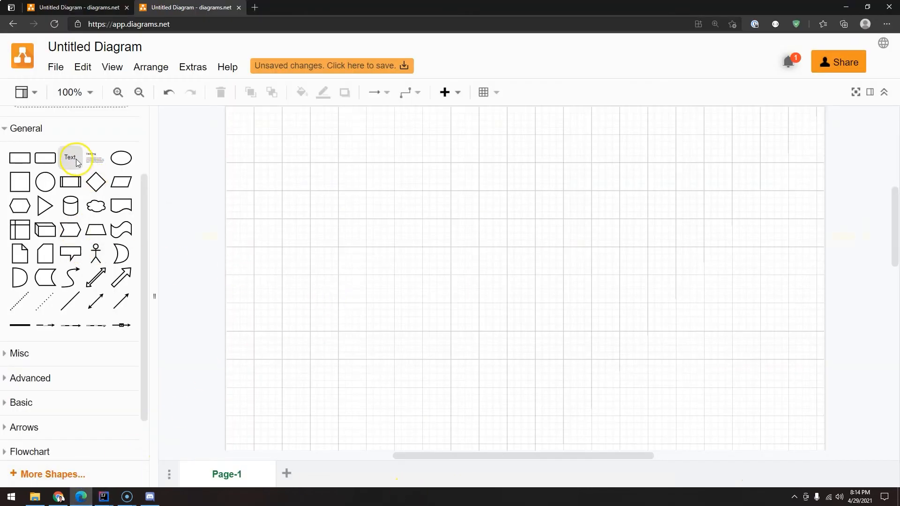
left_click_drag(70, 158, 523, 282)
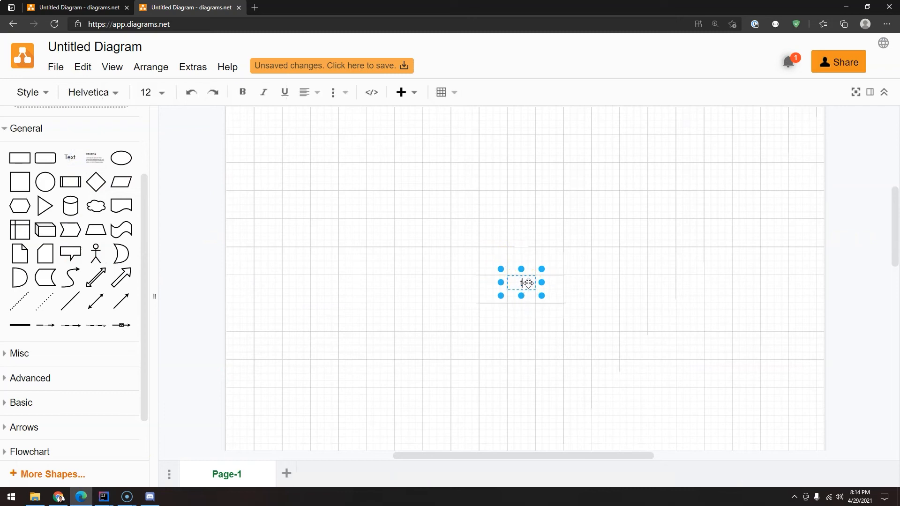
left_click(526, 282)
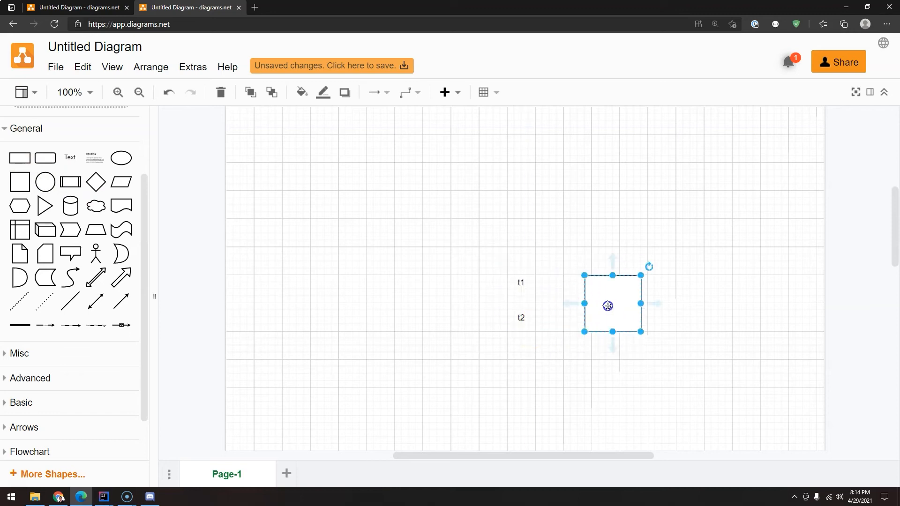
double_click(612, 304)
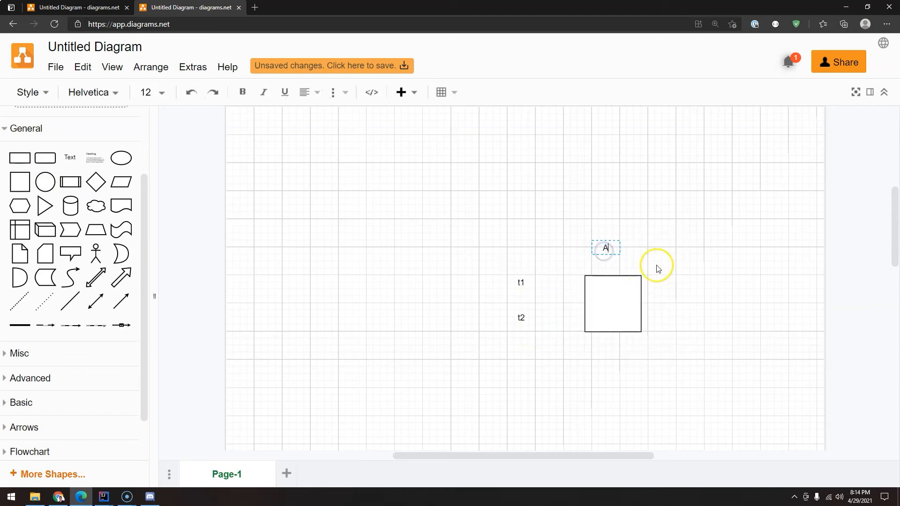
type("ccount")
left_click(613, 303)
type("50")
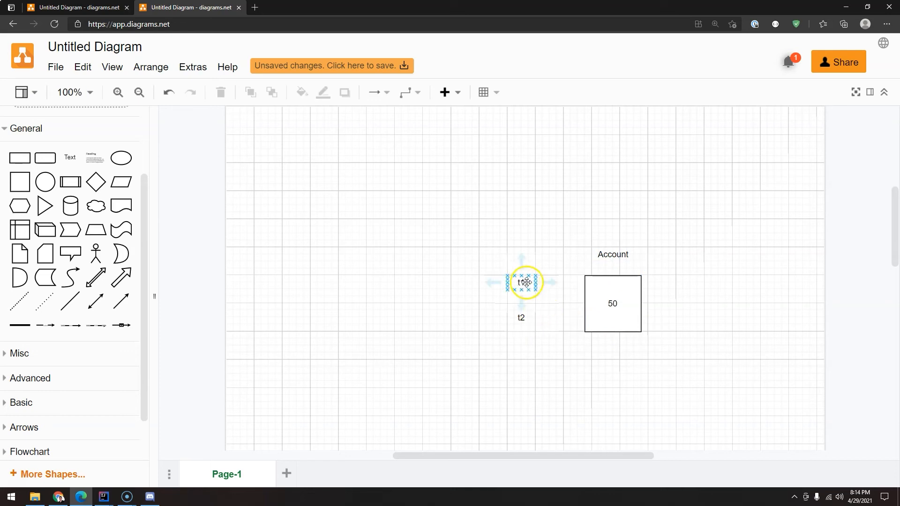
left_click_drag(523, 282, 568, 286)
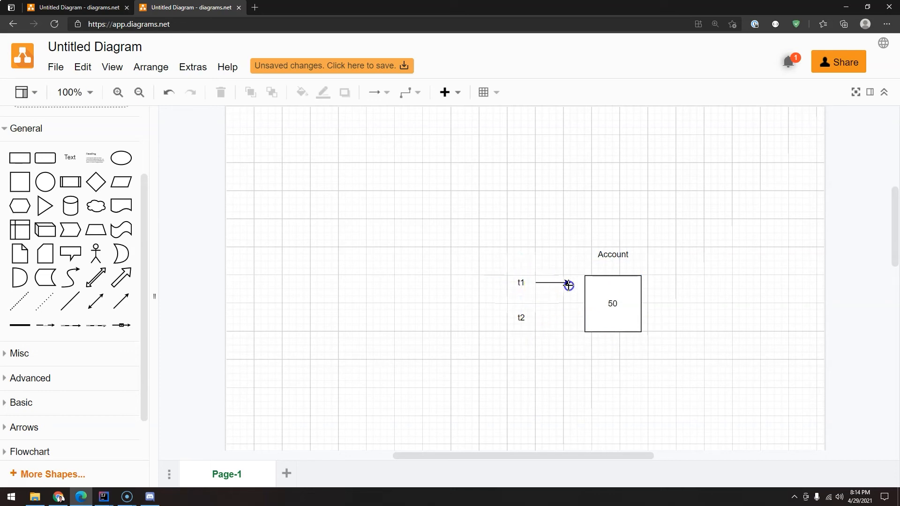
left_click(521, 318)
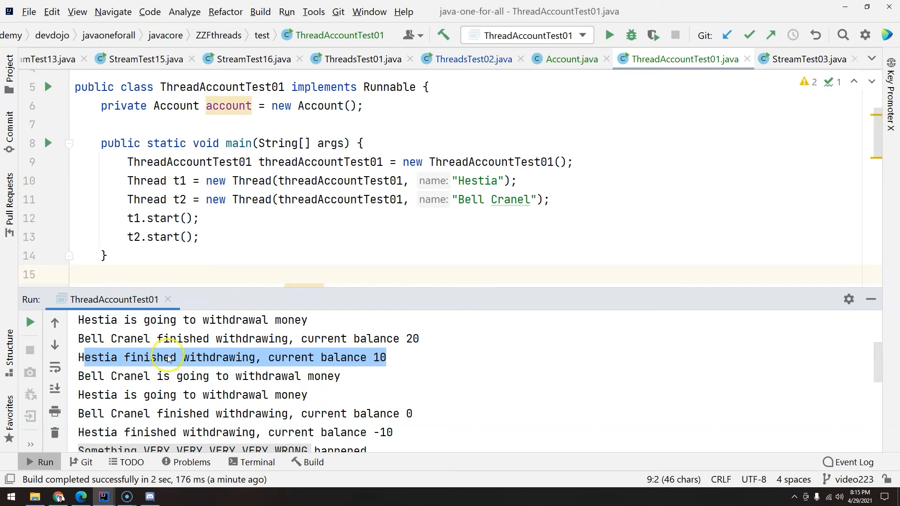
left_click(159, 357)
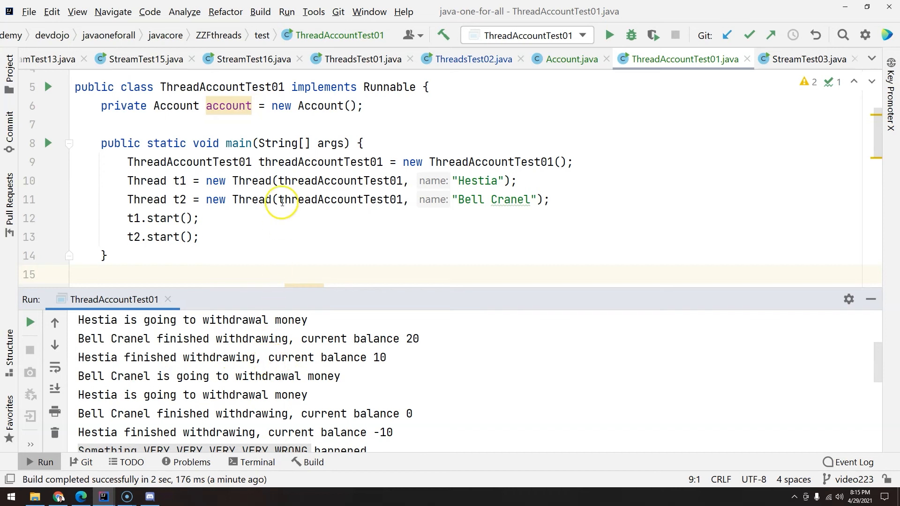
mouse_move(378, 358)
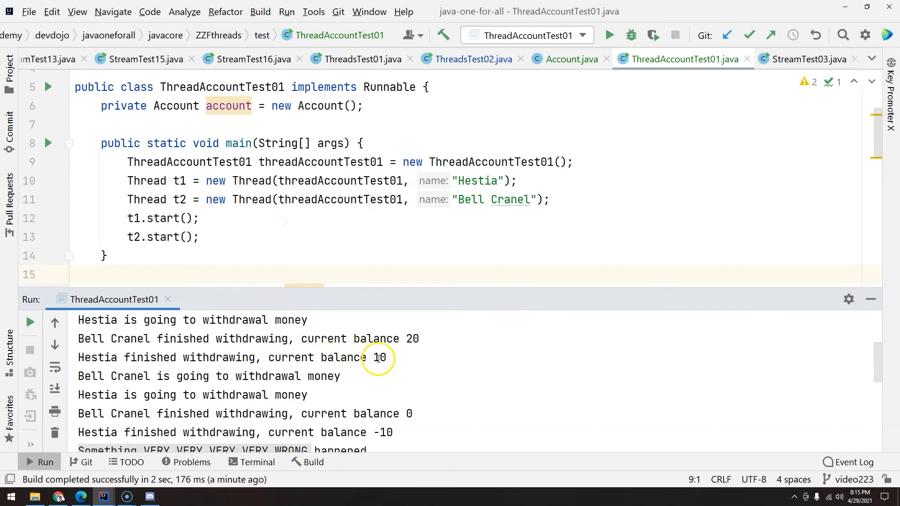
double_click(379, 357)
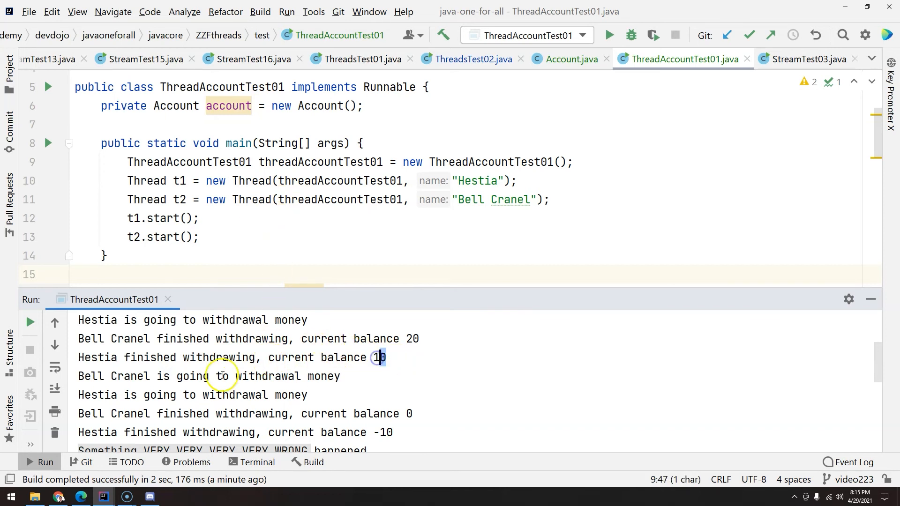
double_click(89, 376)
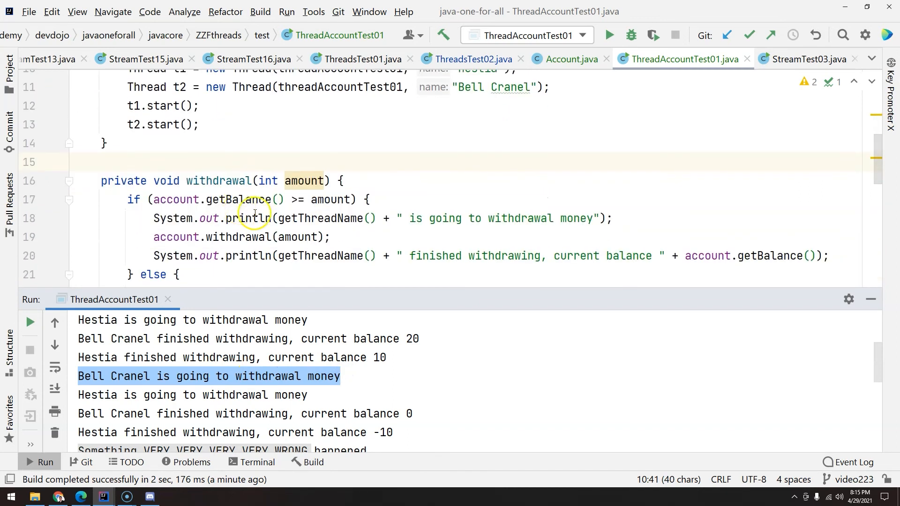
mouse_move(155, 180)
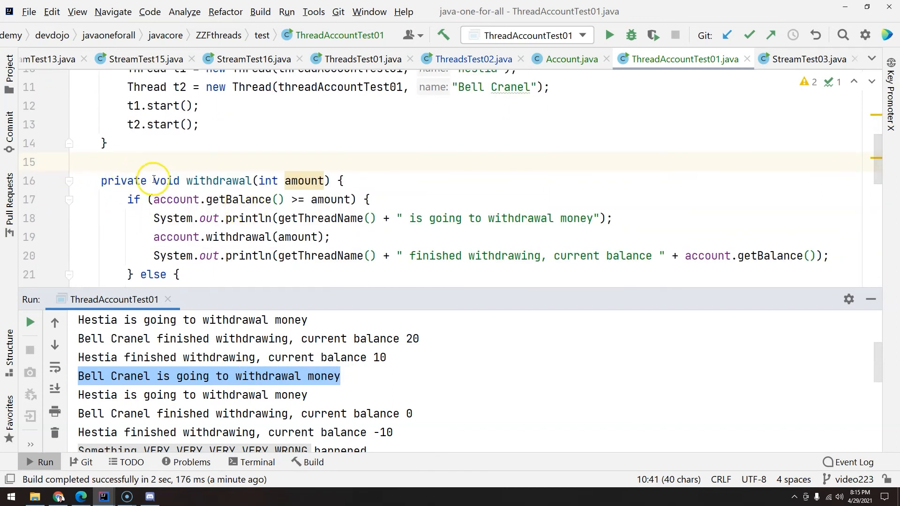
mouse_move(100, 200)
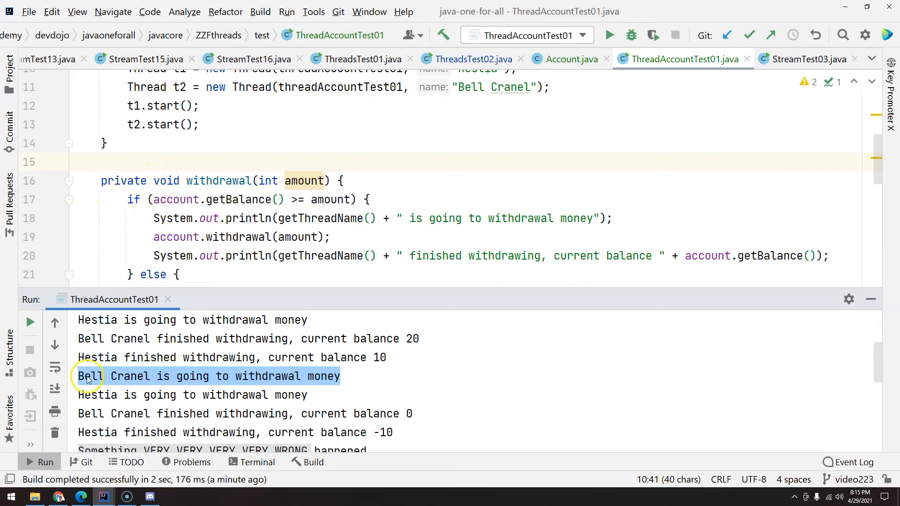
- Put a line breakpoint on line 18's 'going to withdrawal money' println
left_click(56, 218)
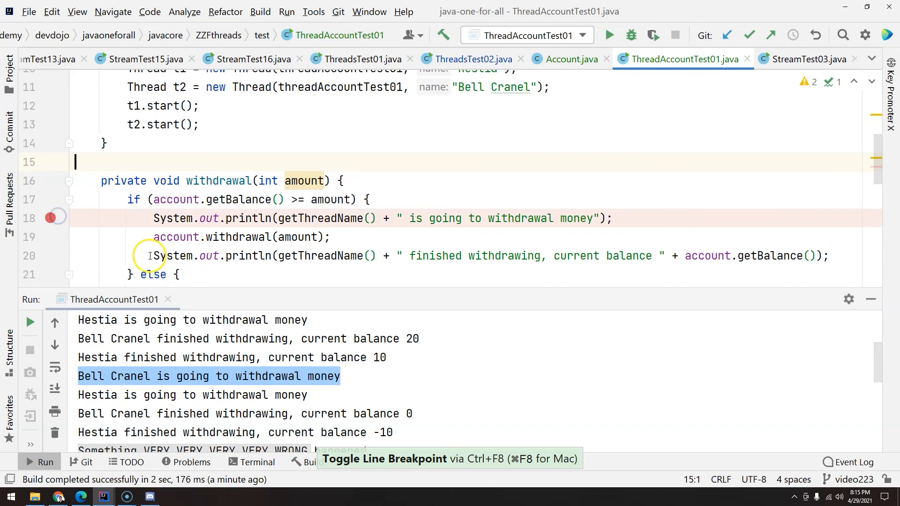
mouse_move(357, 315)
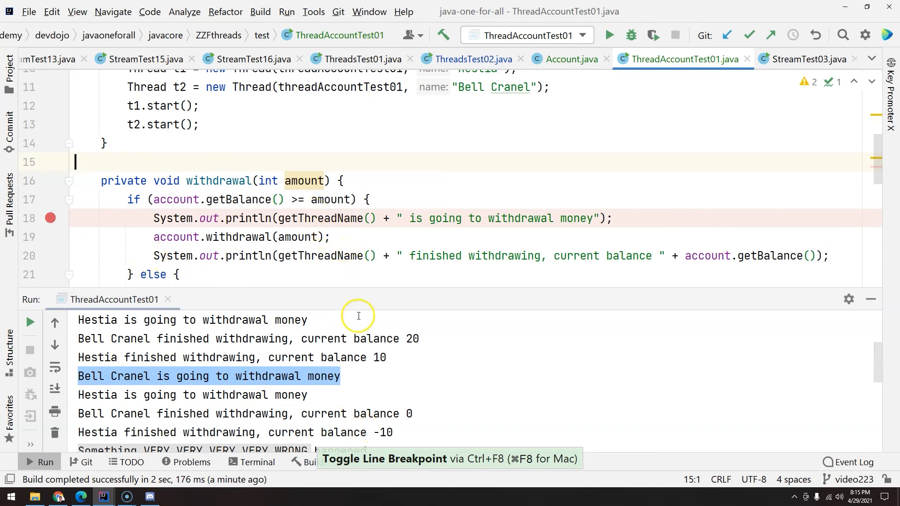
mouse_move(150, 245)
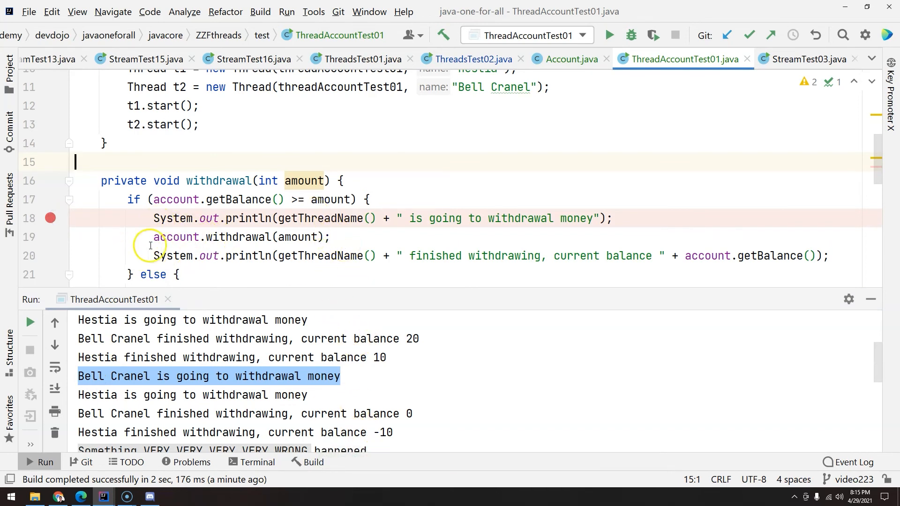
mouse_move(178, 237)
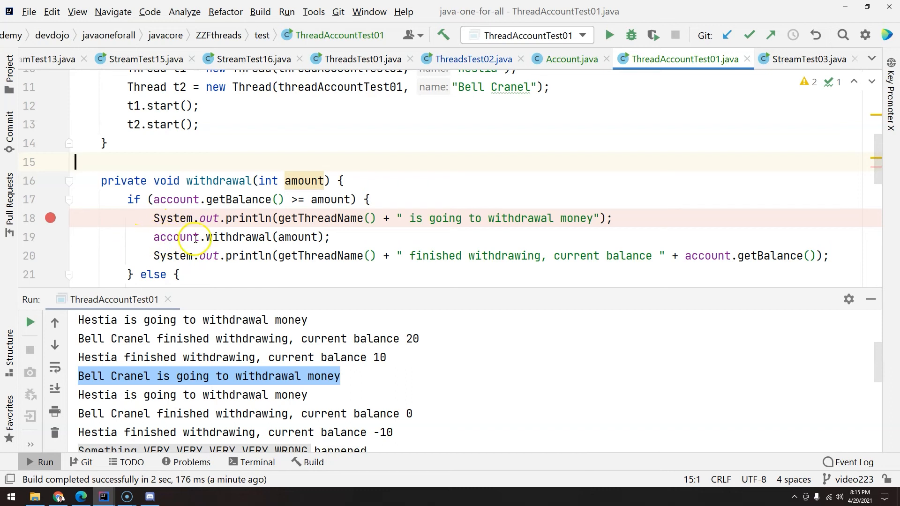
mouse_move(183, 237)
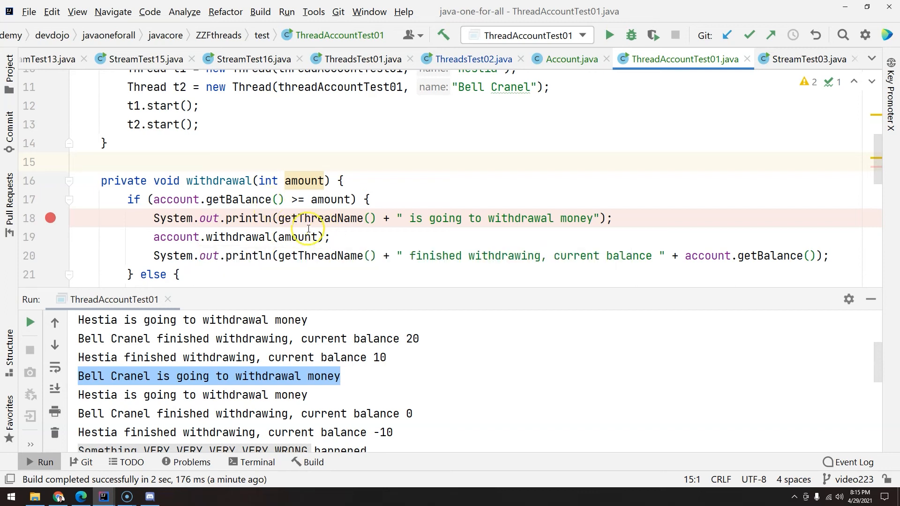
mouse_move(96, 386)
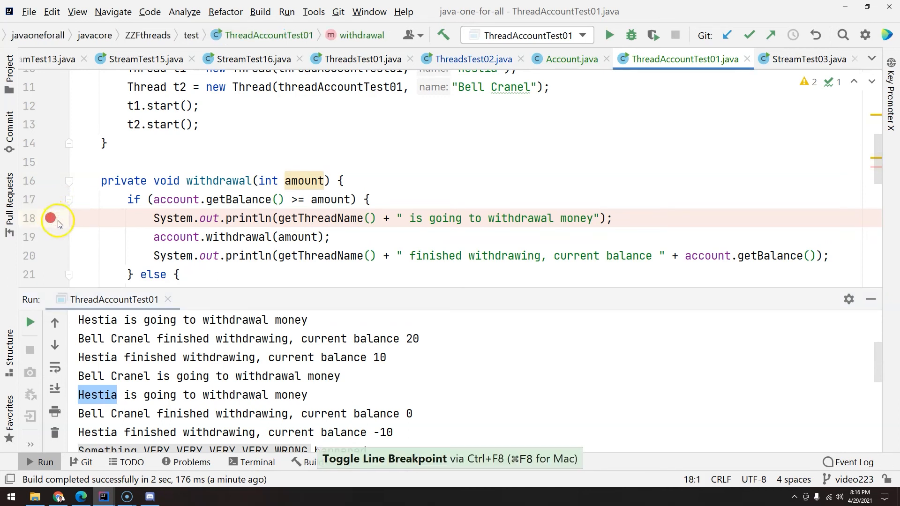
mouse_move(300, 218)
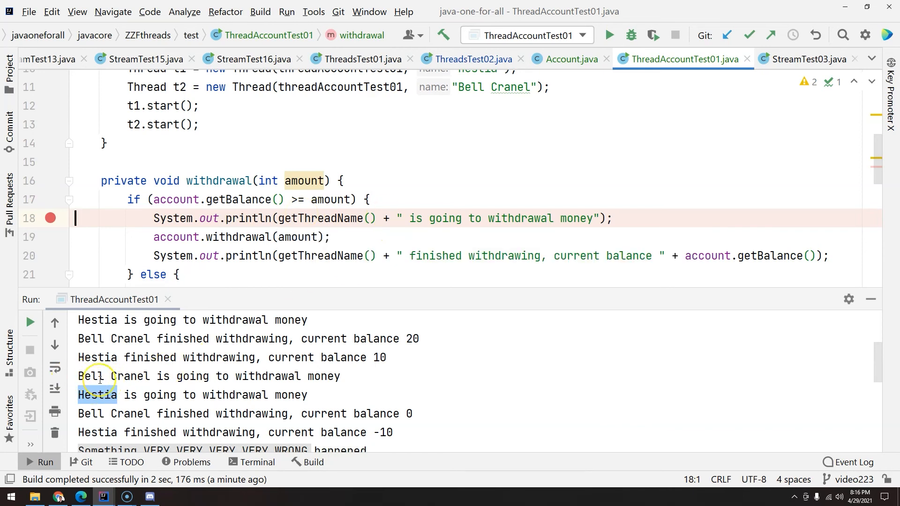
mouse_move(397, 351)
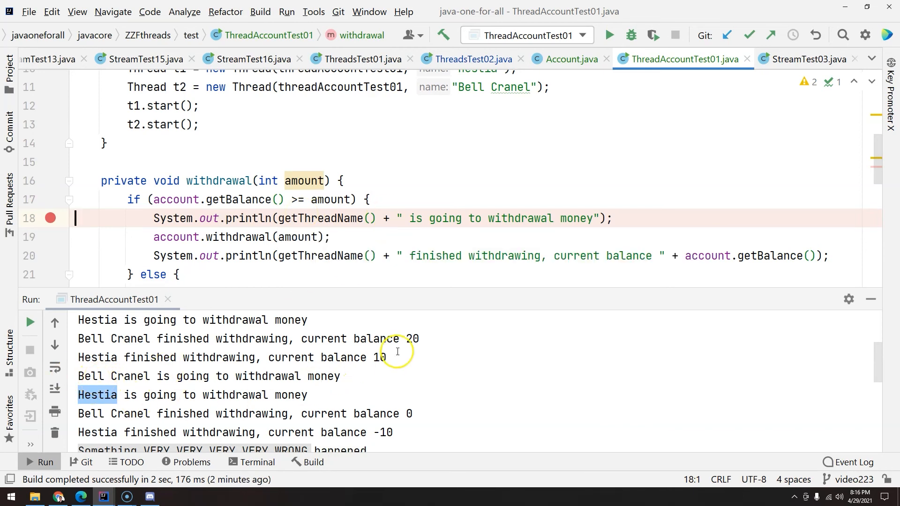
double_click(376, 358)
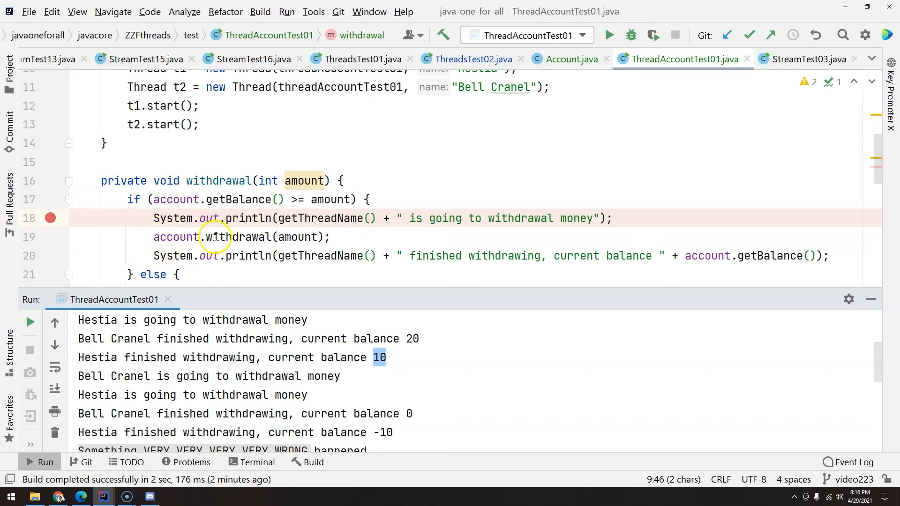
mouse_move(175, 263)
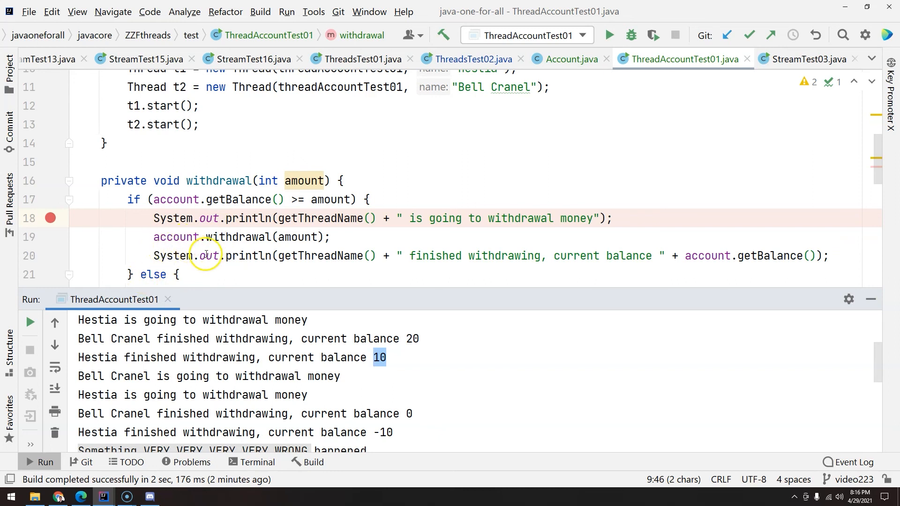
mouse_move(651, 218)
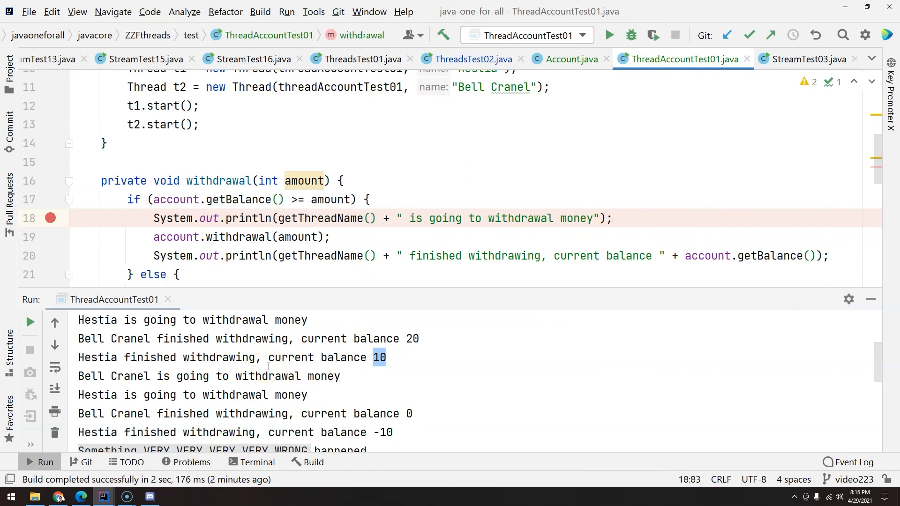
mouse_move(278, 255)
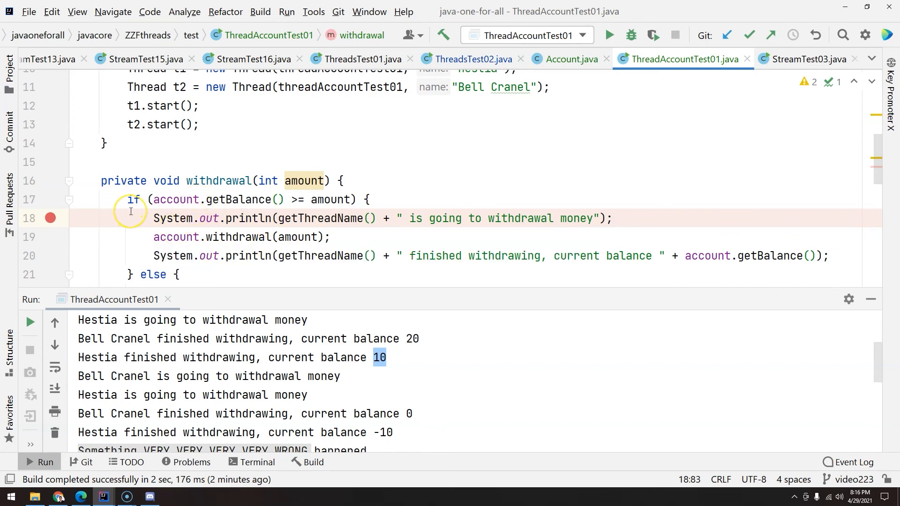
left_click(613, 218)
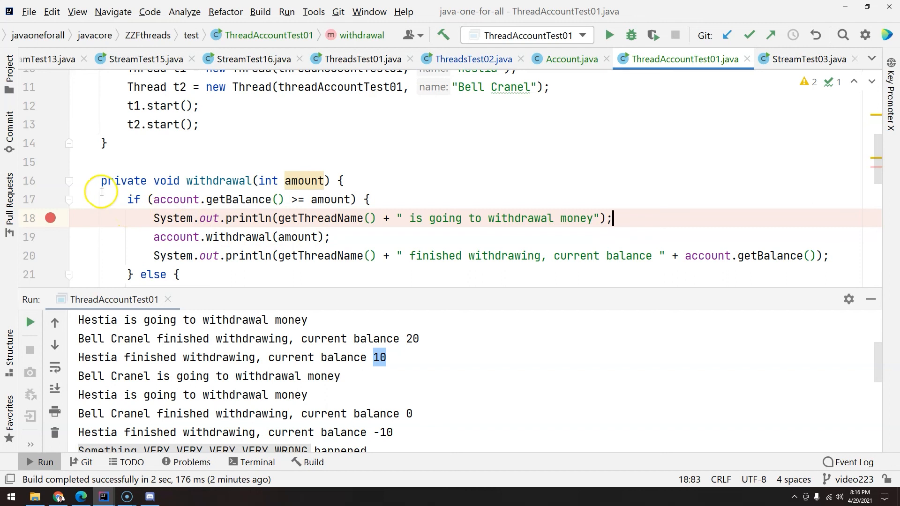